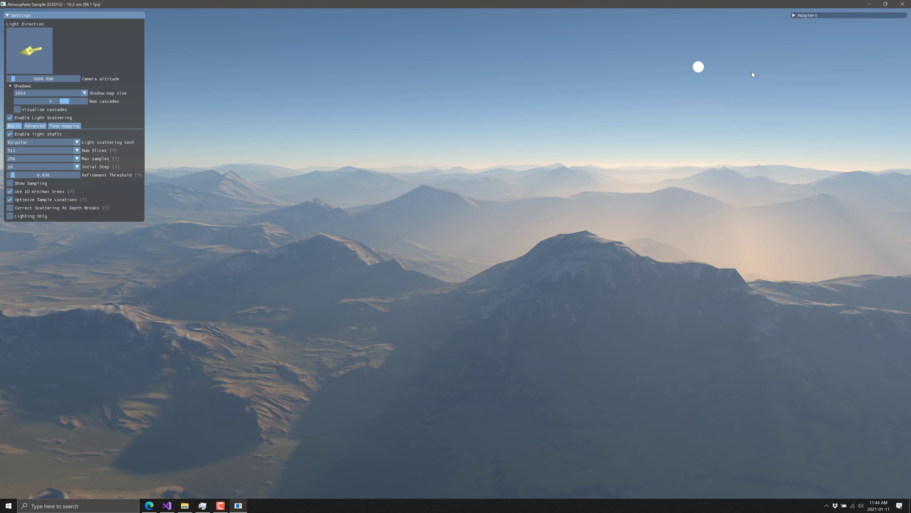
mouse_move(683, 86)
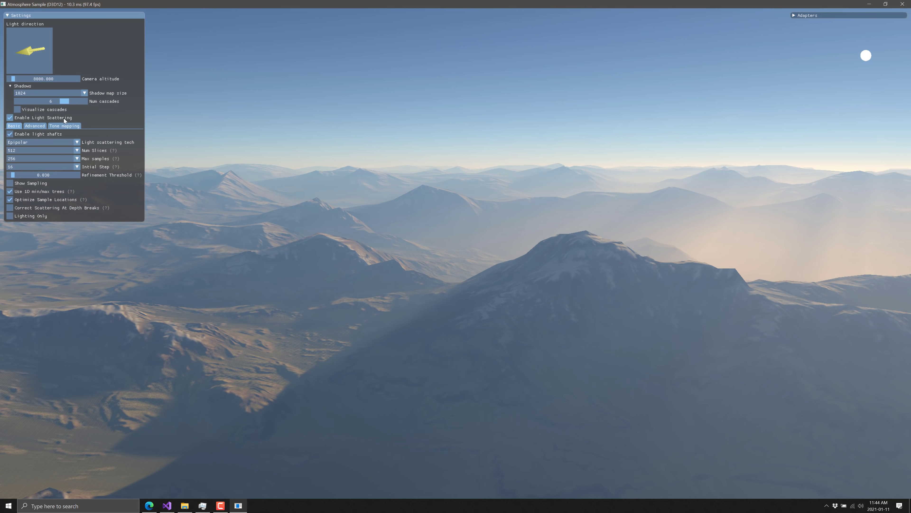
Step: Show the Tone mapping settings in the Atmosphere Sample's Settings panel
click(65, 126)
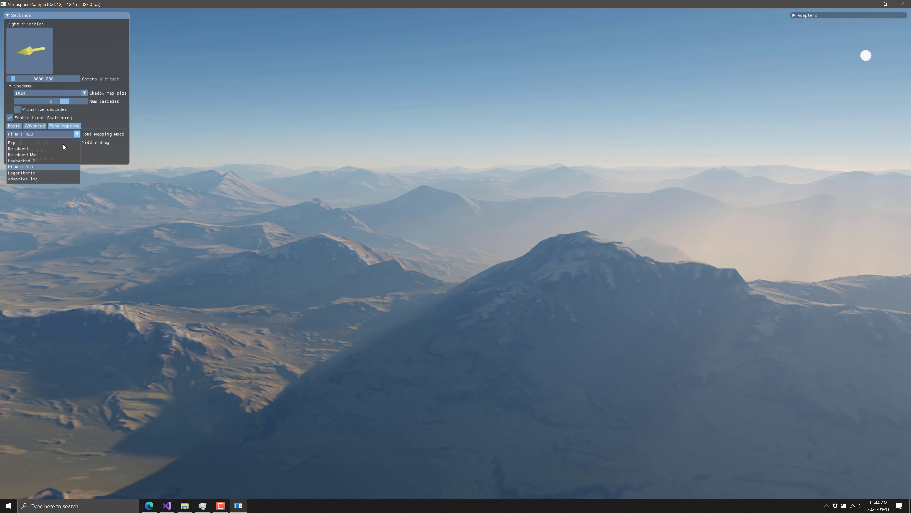
Step: Use Logarithmic tone mapping, lower the sun to the horizon, and review the Advanced and Basic scattering settings
click(21, 173)
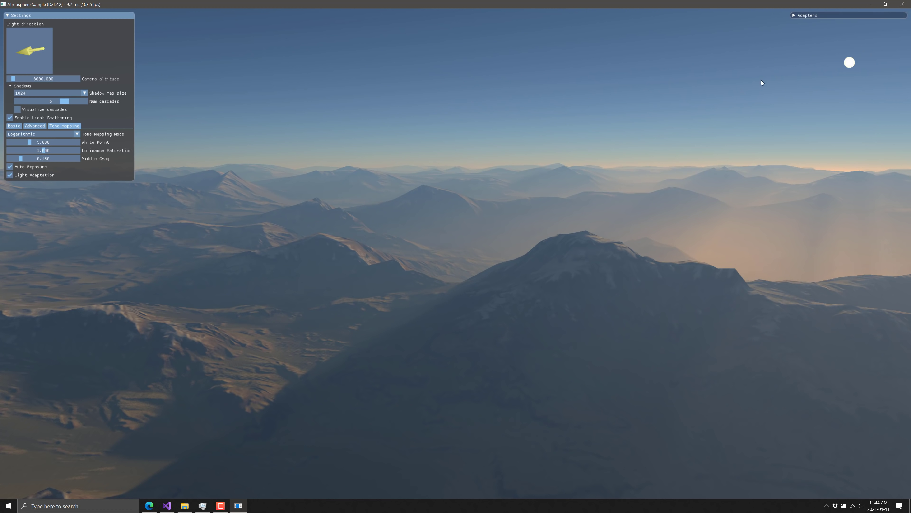
drag(29, 49, 30, 51)
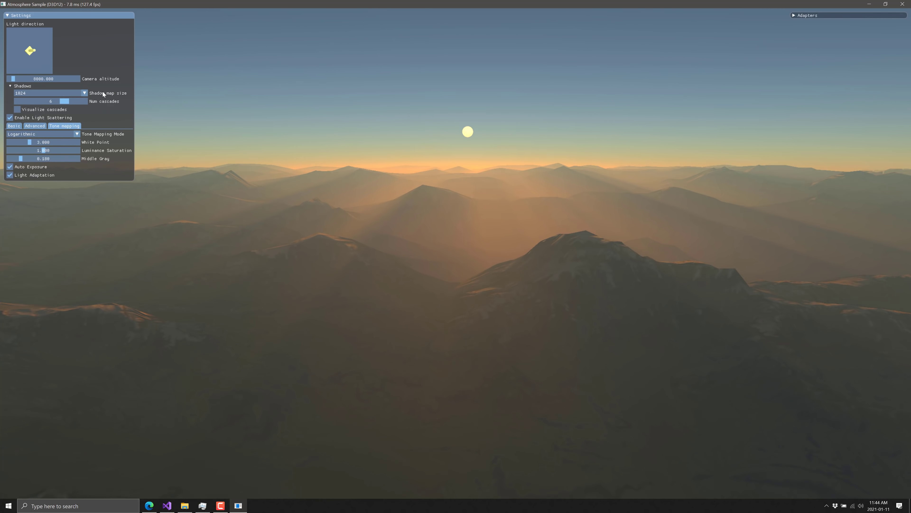
click(35, 125)
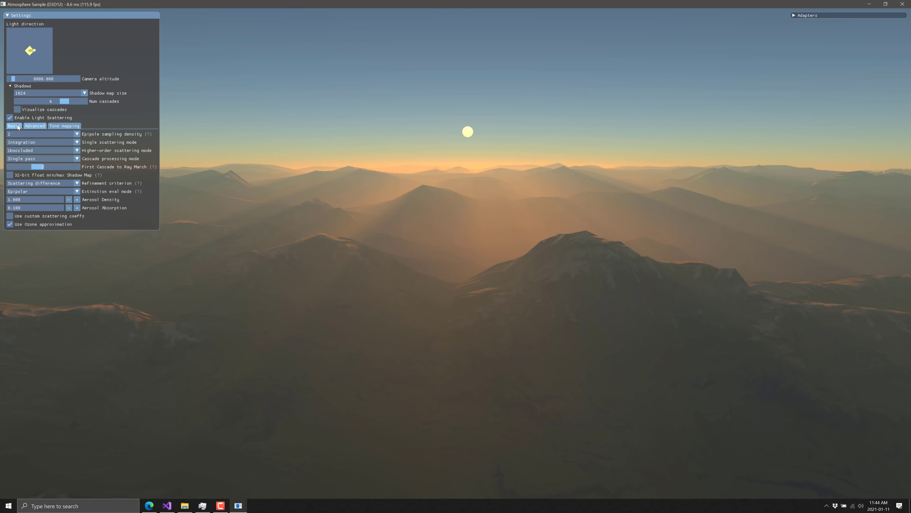
click(13, 125)
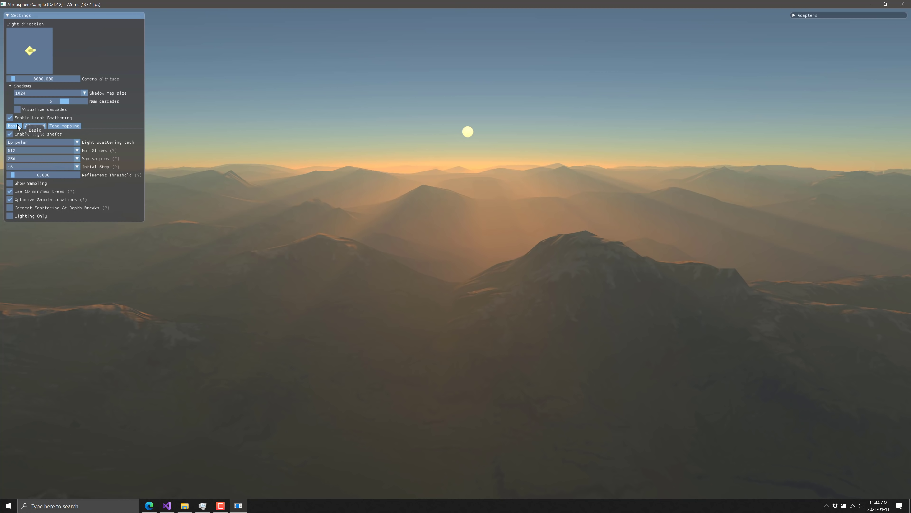
Step: Try Brute Force light scattering, return to Epipolar, and toggle the Show Sampling overlay
click(76, 142)
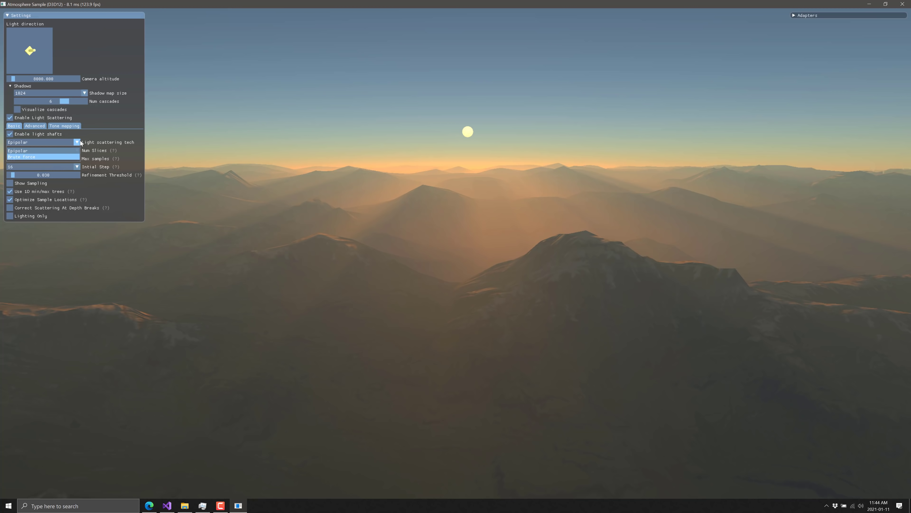
click(24, 157)
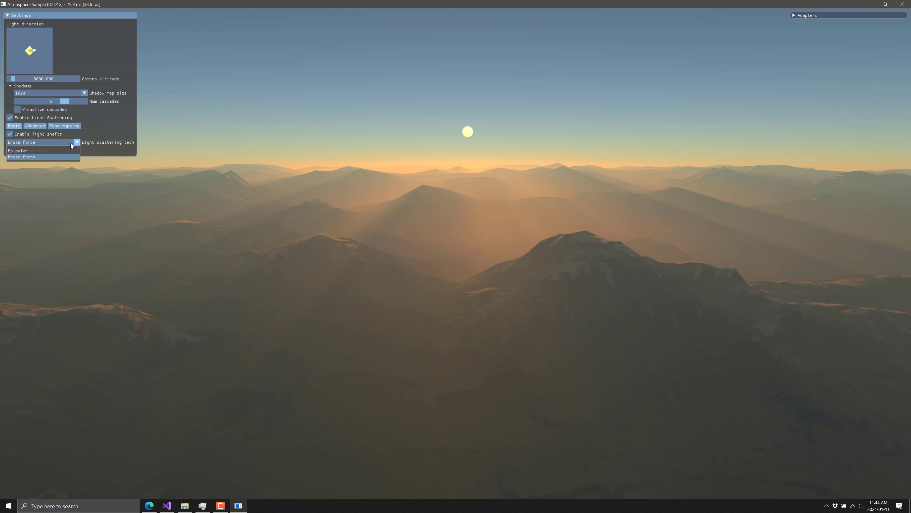
click(18, 151)
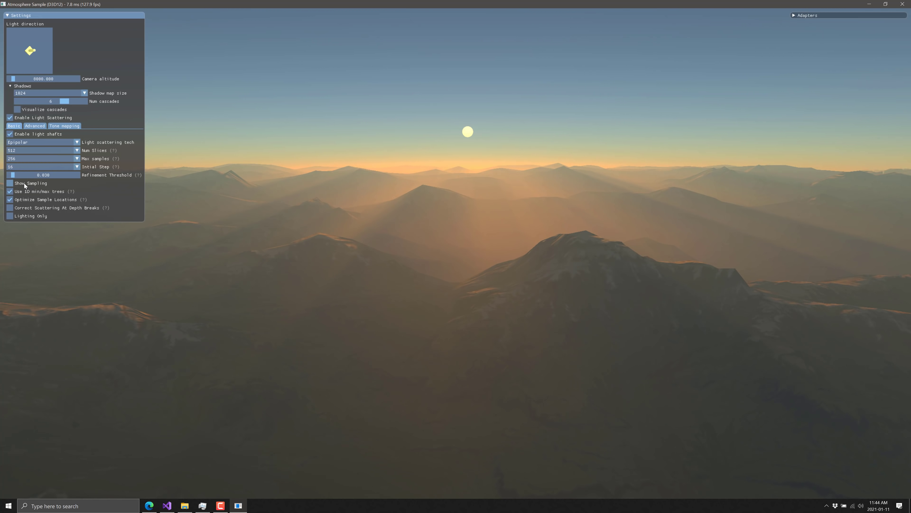
click(10, 183)
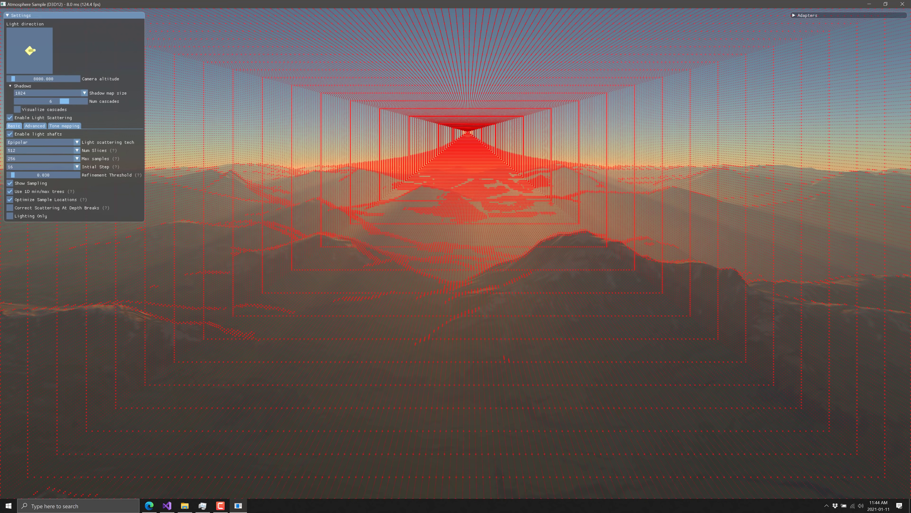
click(10, 183)
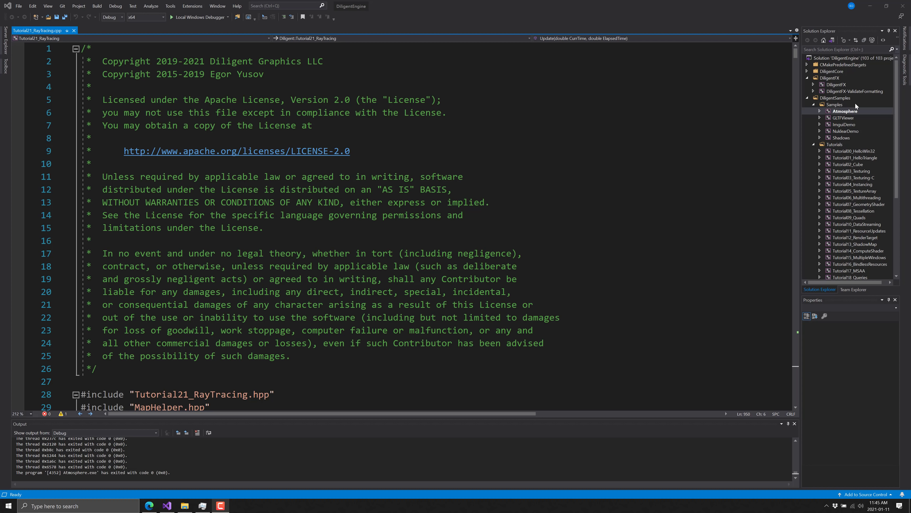
mouse_move(620, 193)
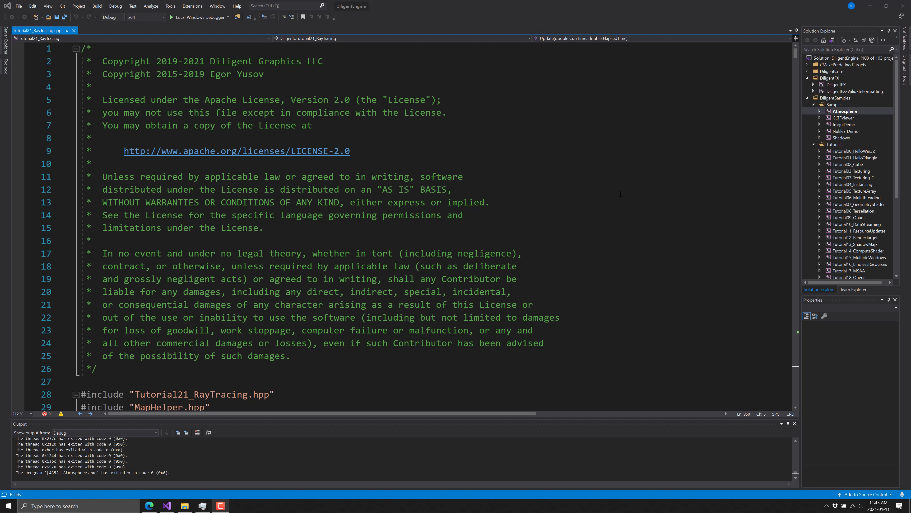
Step: Scroll through Tutorial21_RayTracing.cpp from the licence header to the glass cube and sphere ImGui settings
scroll(down, 3)
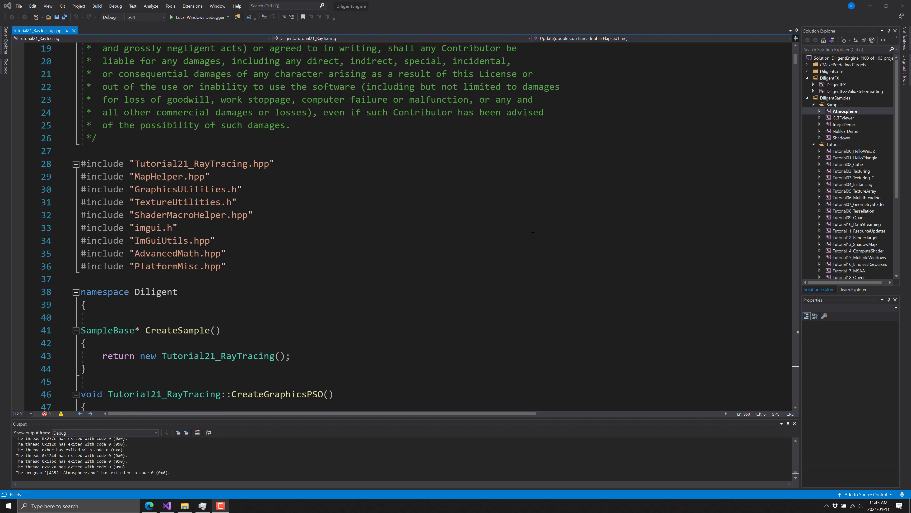
scroll(down, 3)
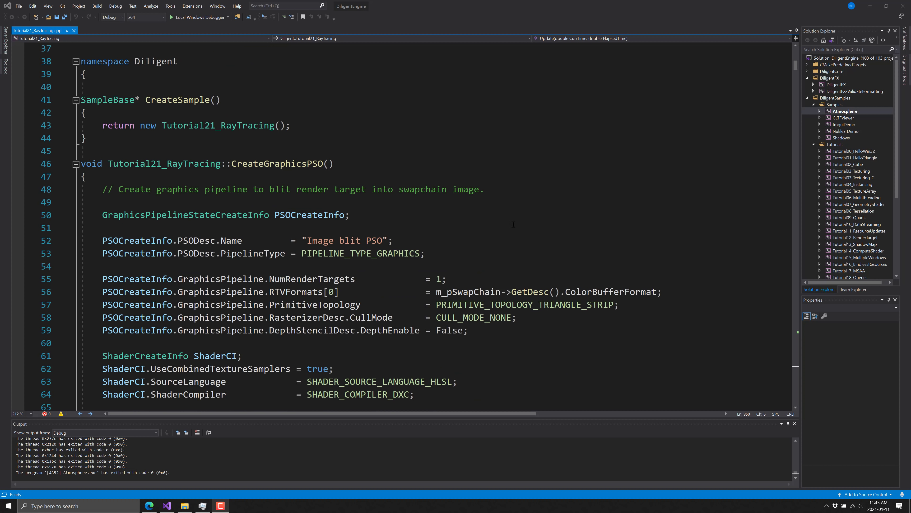
scroll(down, 3)
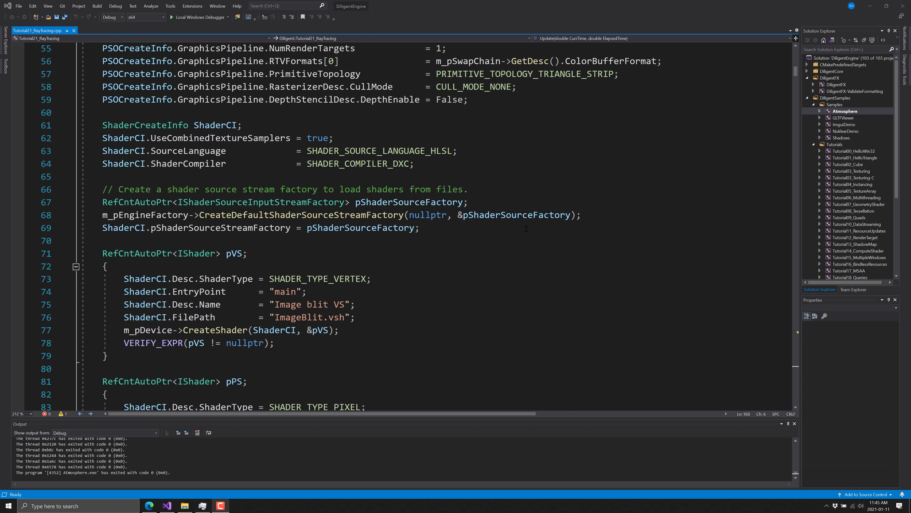
scroll(down, 3)
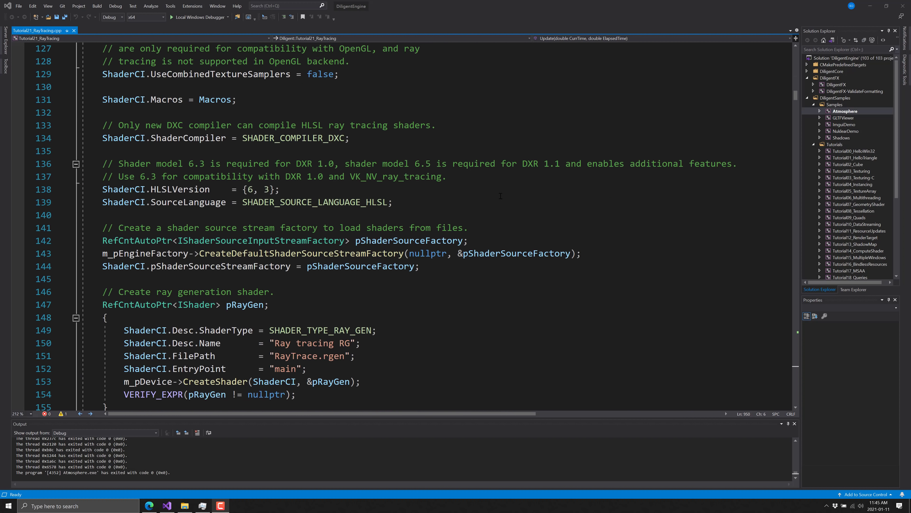
scroll(down, 3)
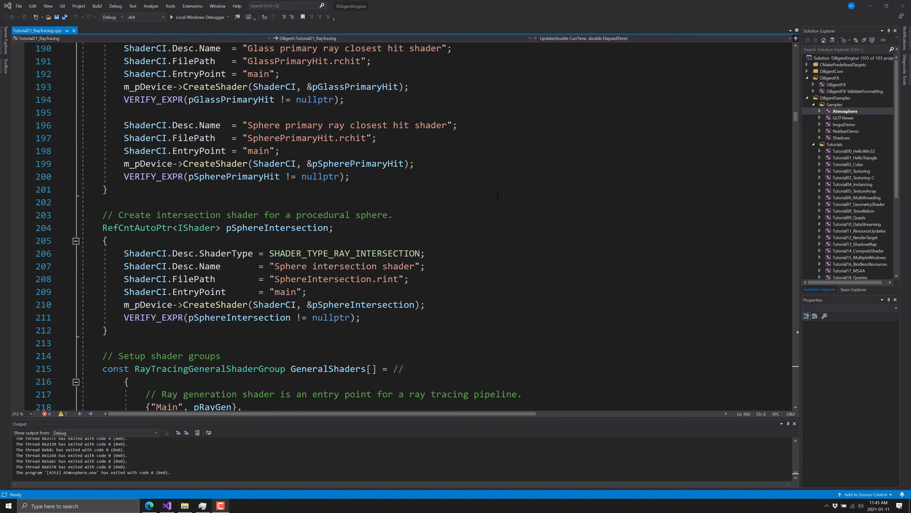
scroll(down, 3)
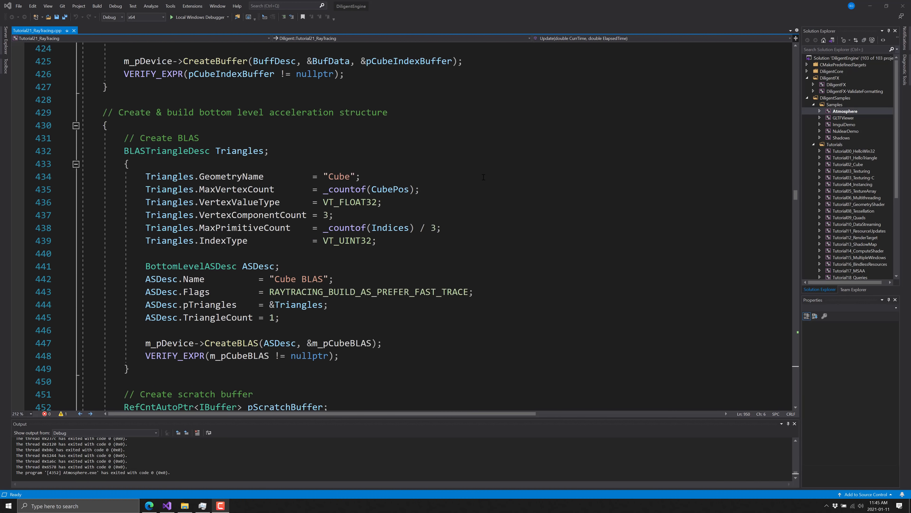
scroll(down, 3)
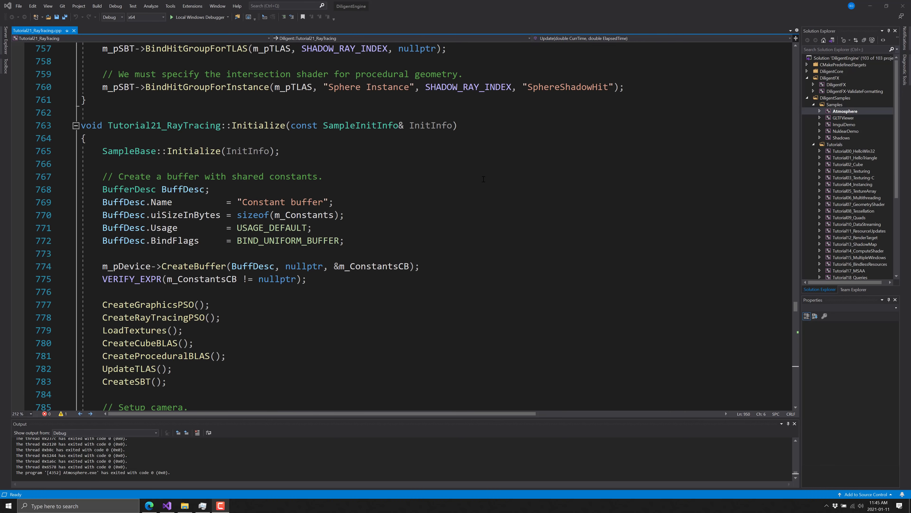
scroll(down, 3)
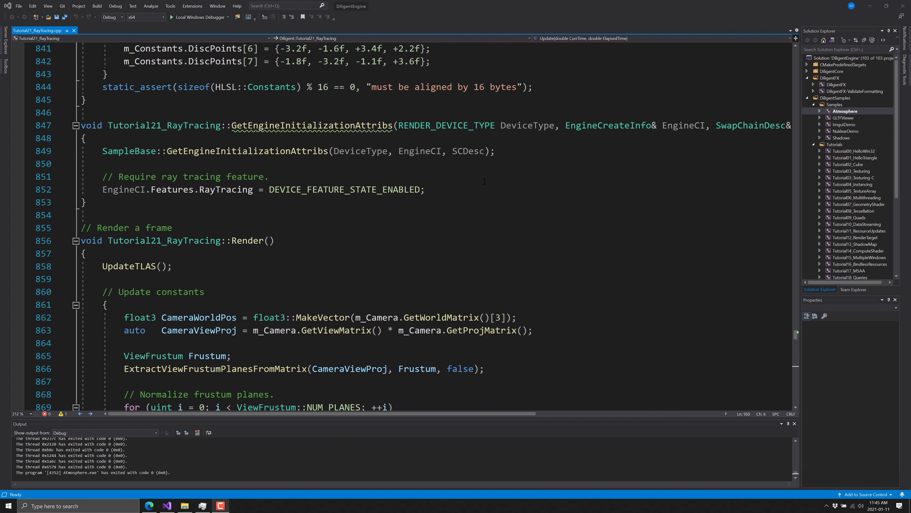
scroll(down, 3)
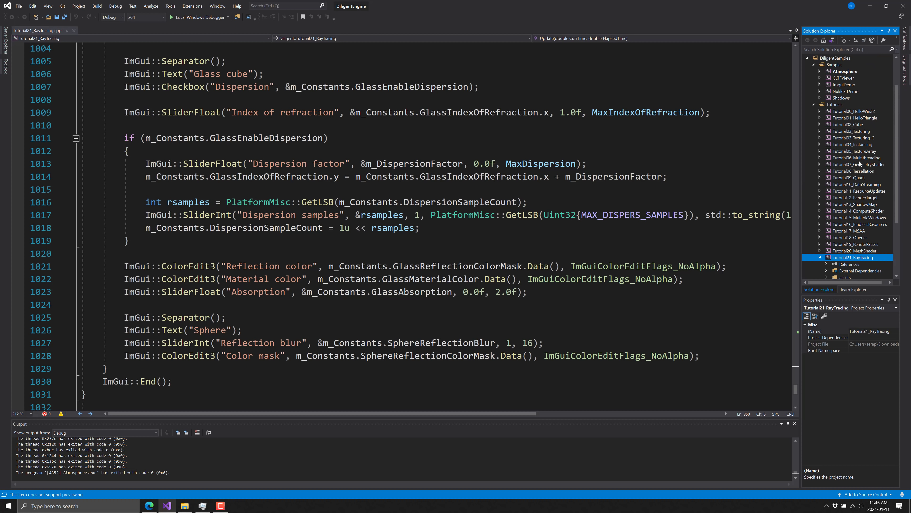
mouse_move(868, 120)
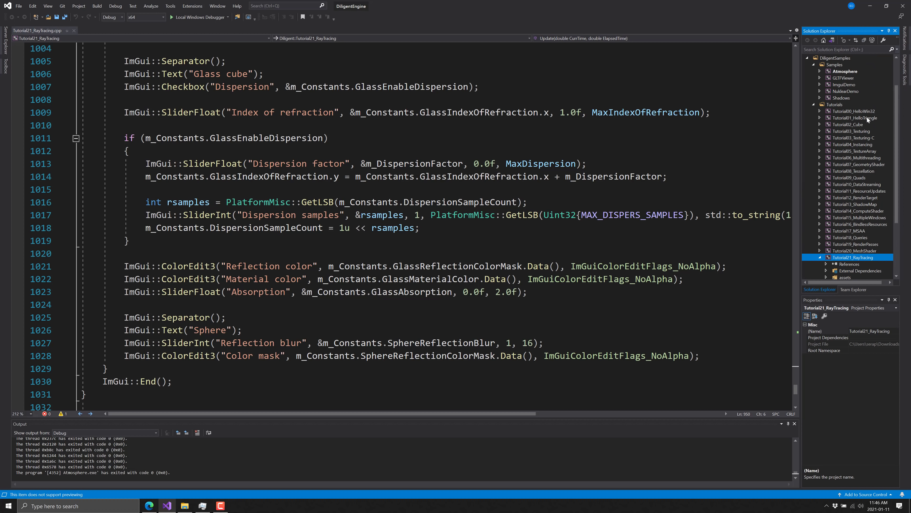
mouse_move(856, 72)
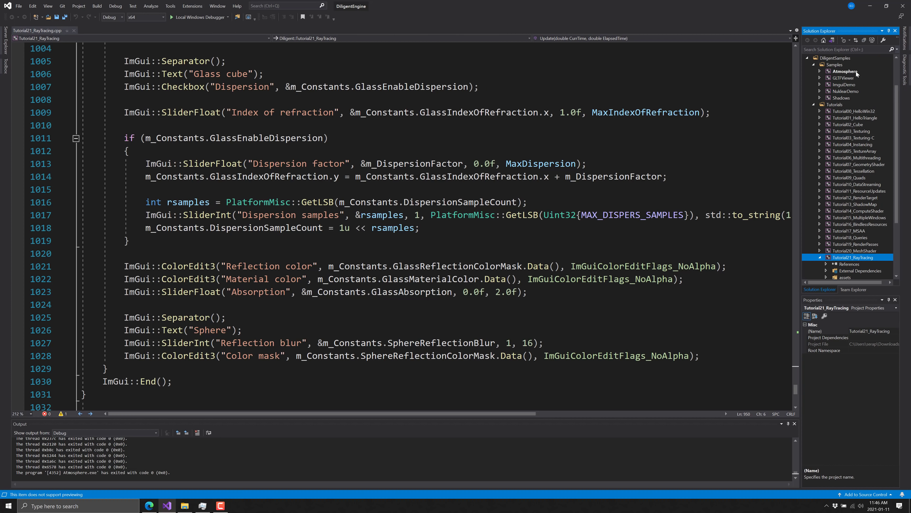
Step: Look at the ImguiDemo and NuklearDemo projects, then start running Tutorial21_RayTracing from its context menu
click(844, 85)
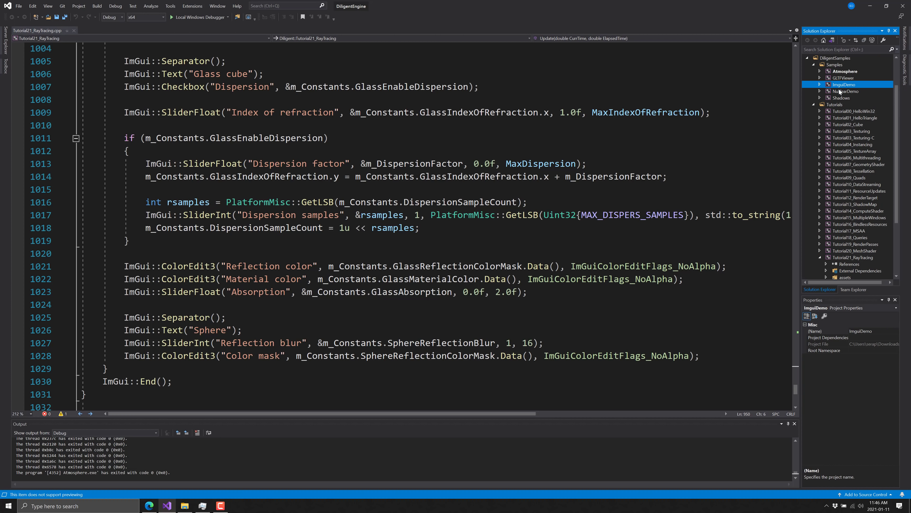
mouse_move(841, 91)
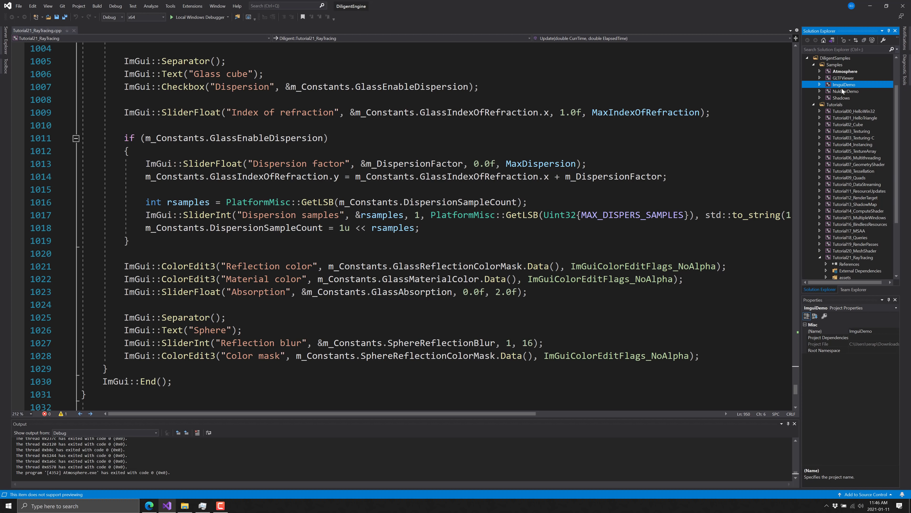
click(847, 92)
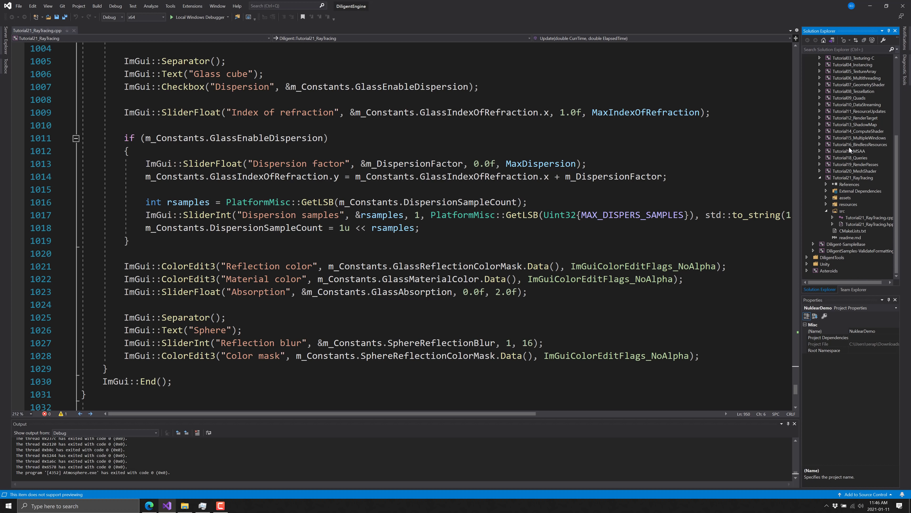
mouse_move(863, 184)
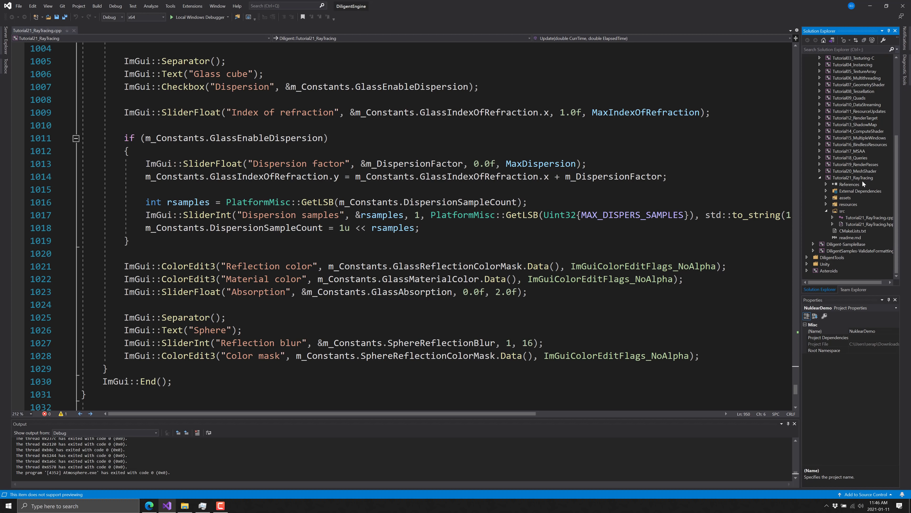
right_click(855, 177)
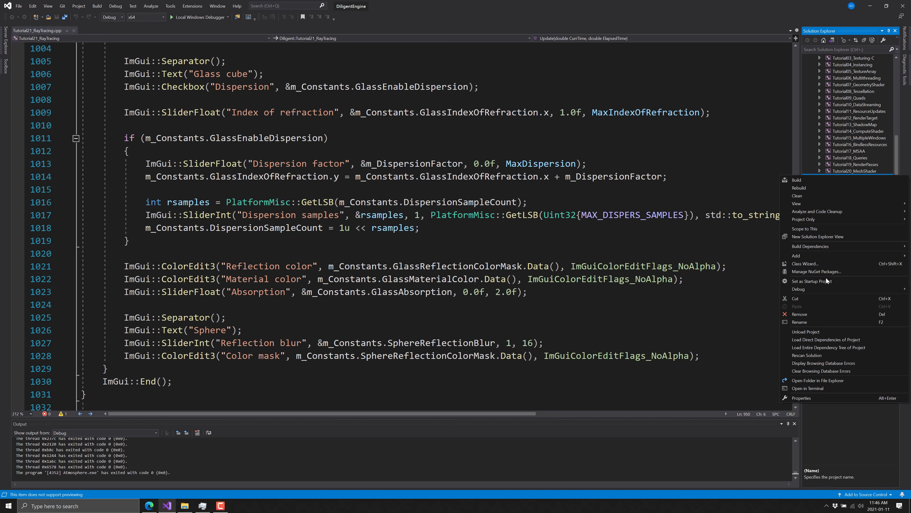
click(810, 280)
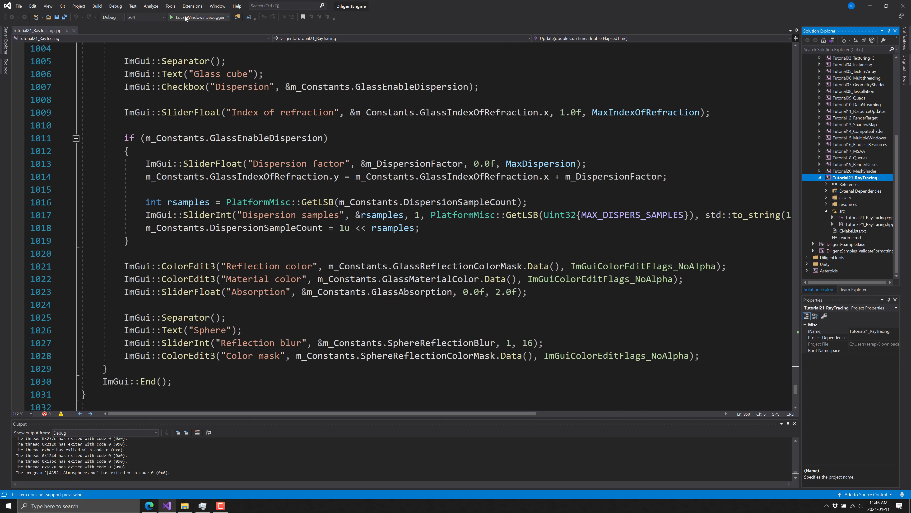
Step: Run the glass cube and sphere scene and raise Shadow blur to soften the shadows
click(198, 18)
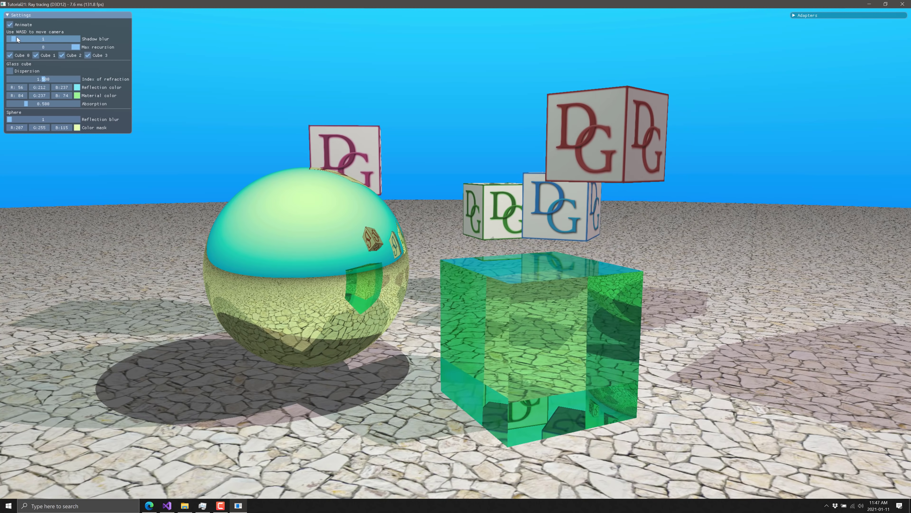
drag(11, 39, 50, 39)
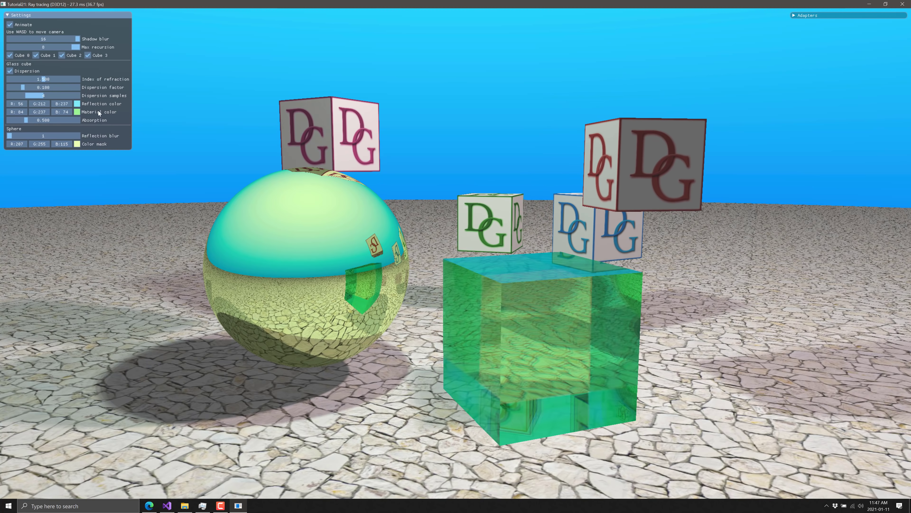
Step: Raise the glass cube's index of refraction to 2.000, increase its dispersion factor, and adjust its absorption
drag(41, 78, 28, 79)
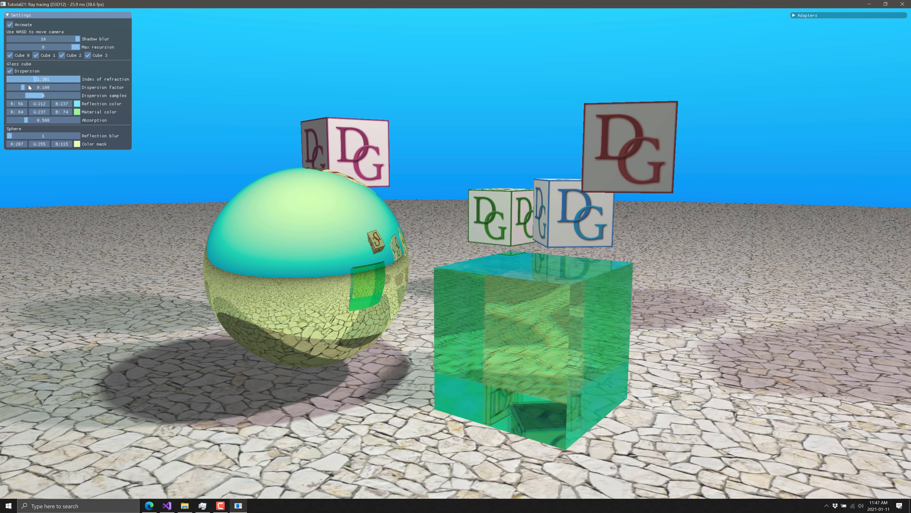
drag(17, 78, 70, 78)
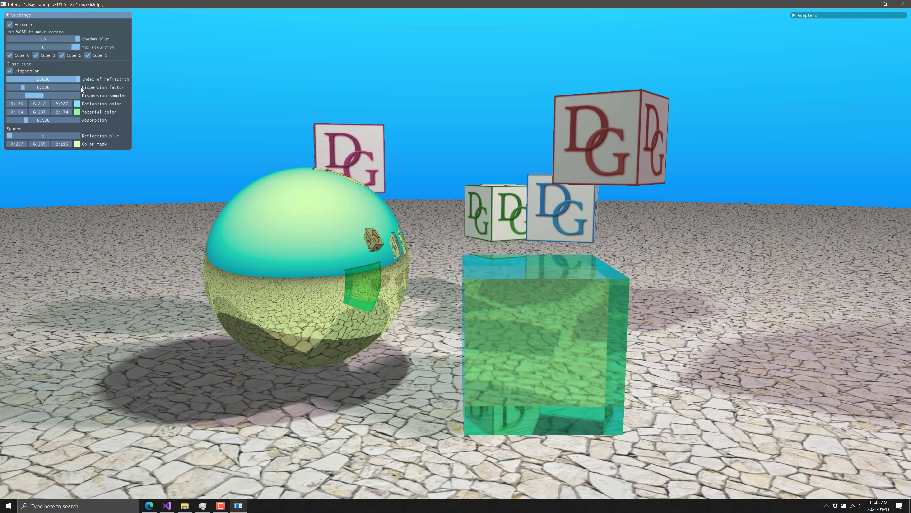
drag(76, 78, 19, 78)
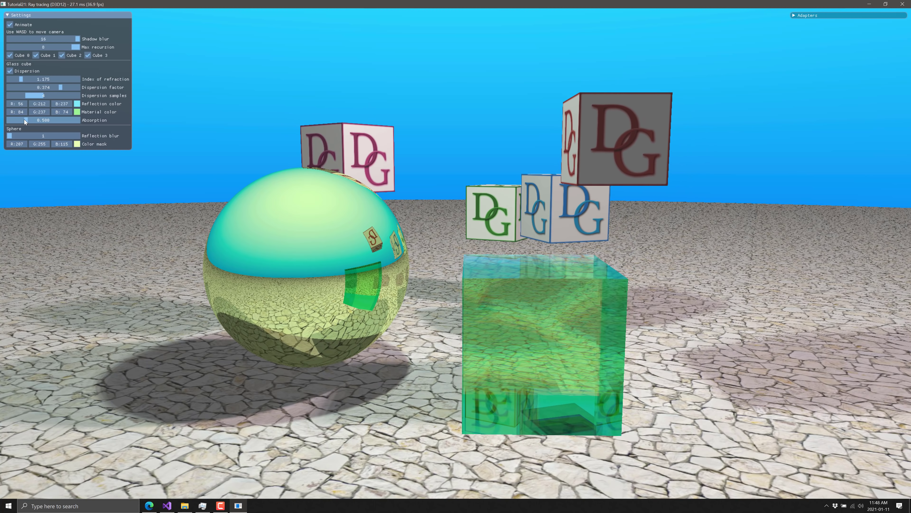
drag(26, 120, 55, 120)
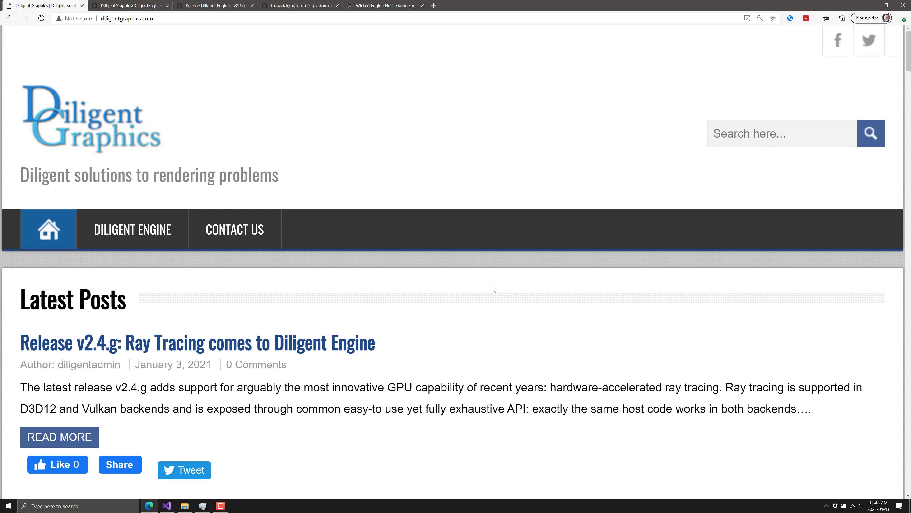
mouse_move(360, 106)
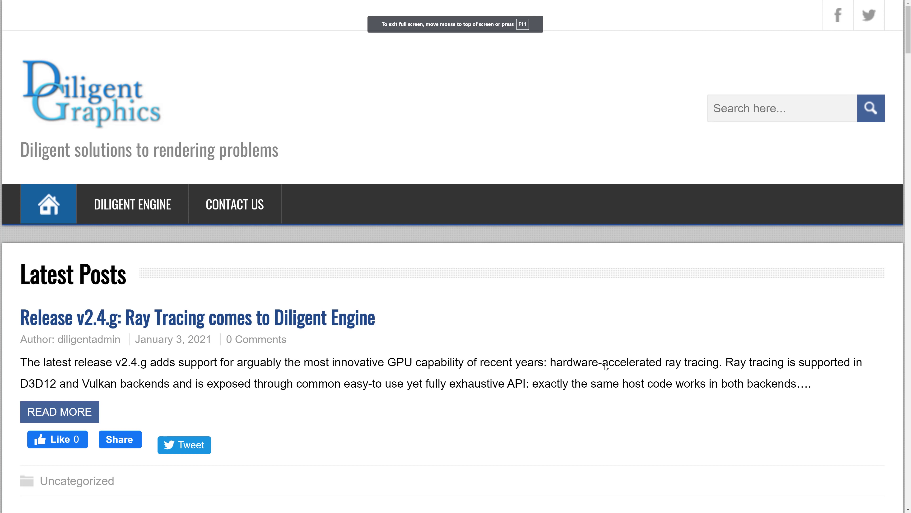
mouse_move(512, 452)
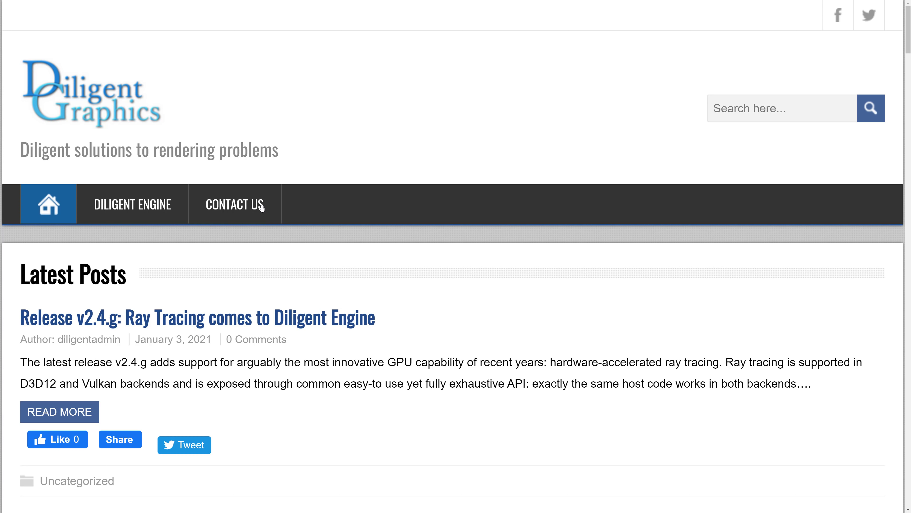
Step: Scroll the Diligent Graphics home page down to the Latest Posts section
scroll(down, 3)
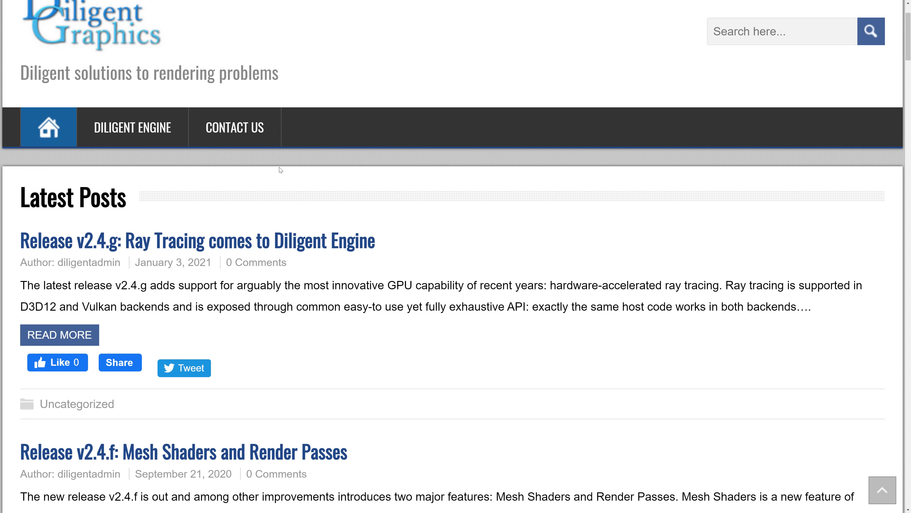
scroll(down, 3)
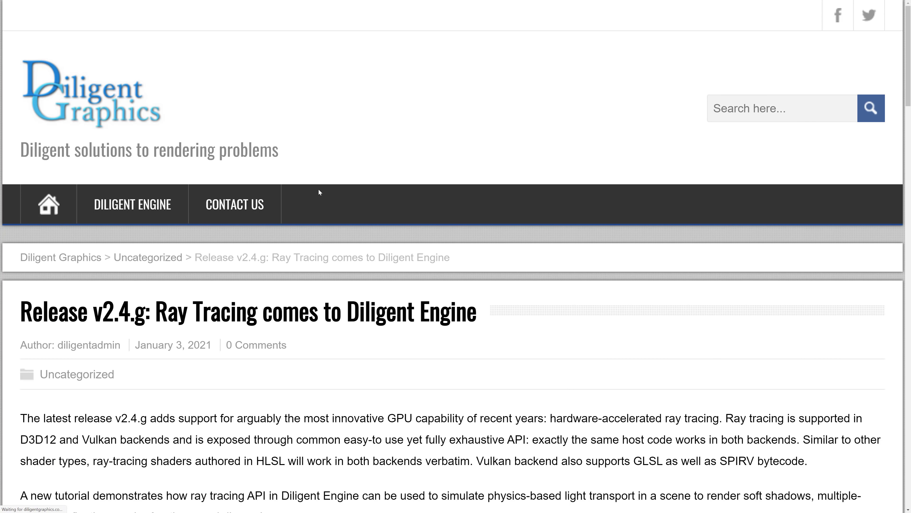
Step: Select the sentence about ray tracing support in the D3D12 and Vulkan backends in the v2.4.g post
scroll(down, 3)
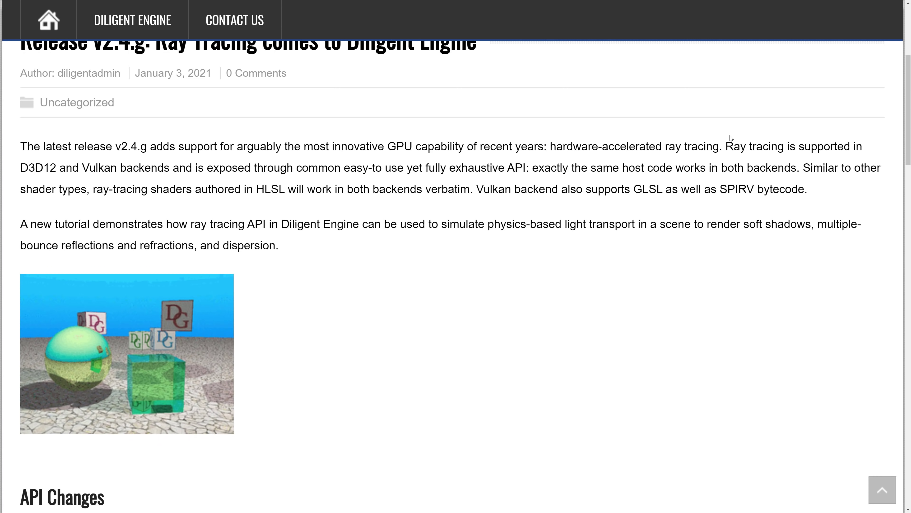
drag(723, 145, 57, 167)
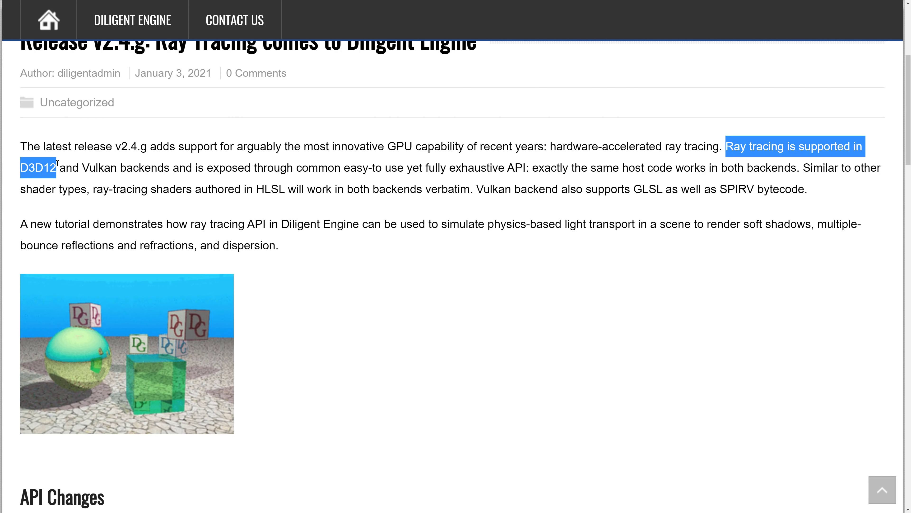
drag(58, 167, 171, 167)
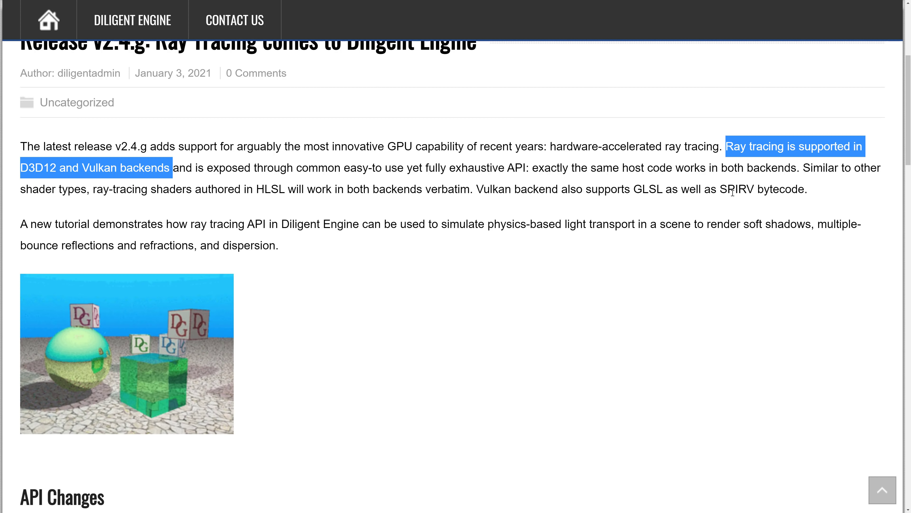
Step: Read through the post's API Changes section and highlight the word Vulkan
scroll(down, 3)
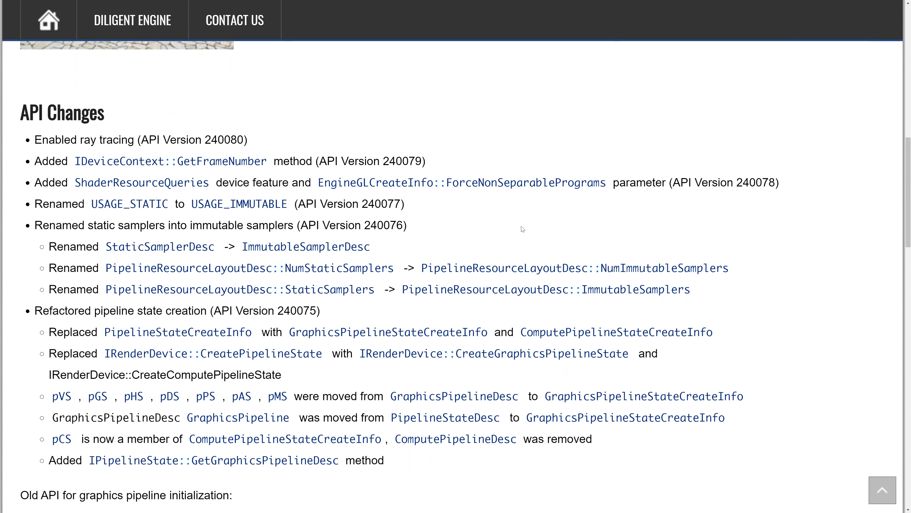
scroll(down, 3)
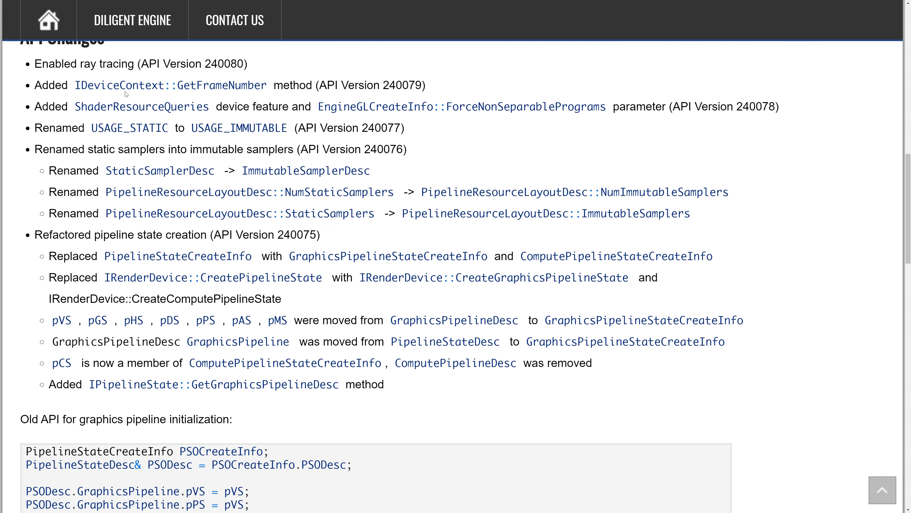
scroll(down, 3)
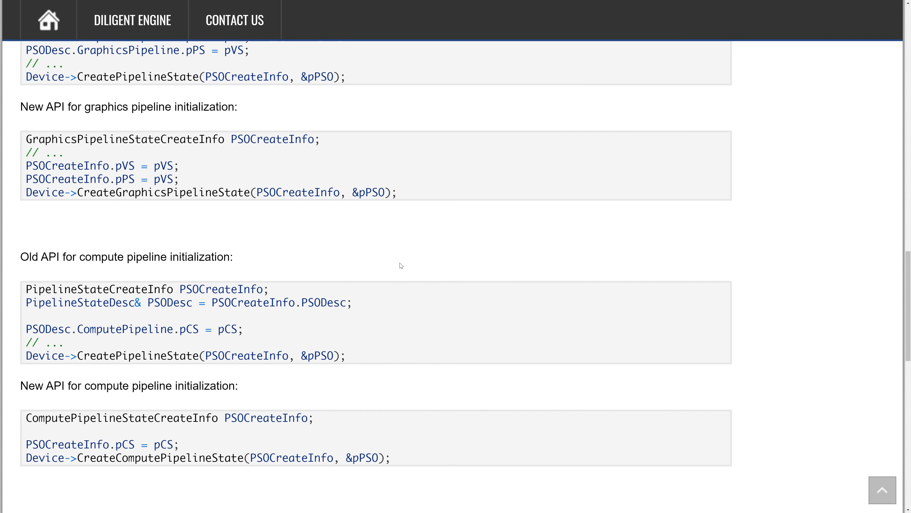
scroll(up, 3)
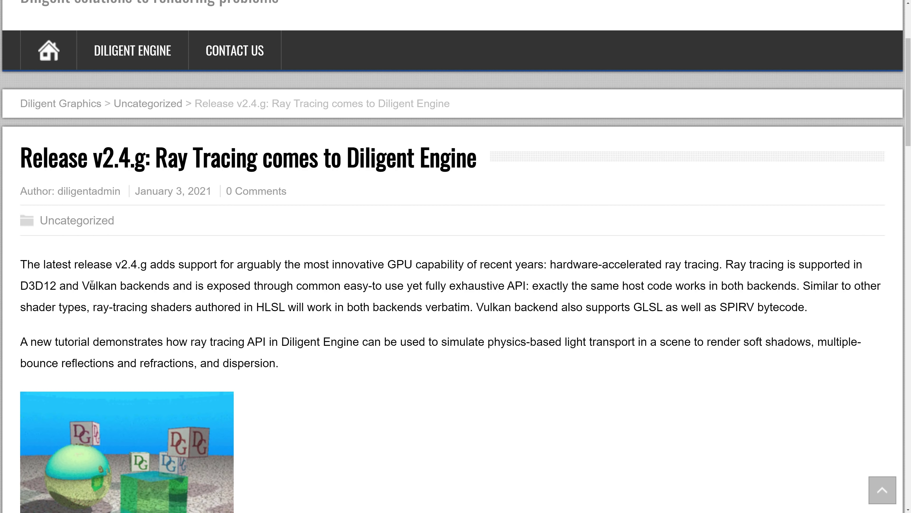
double_click(100, 285)
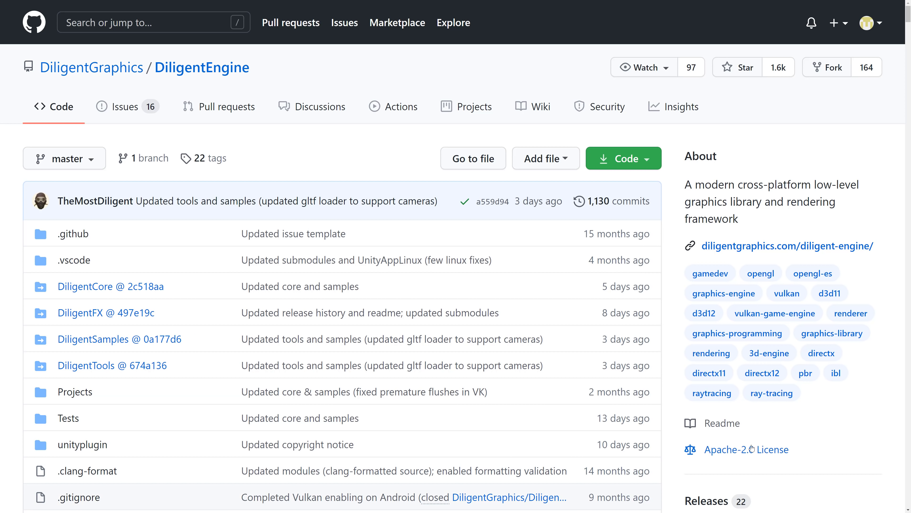
mouse_move(752, 445)
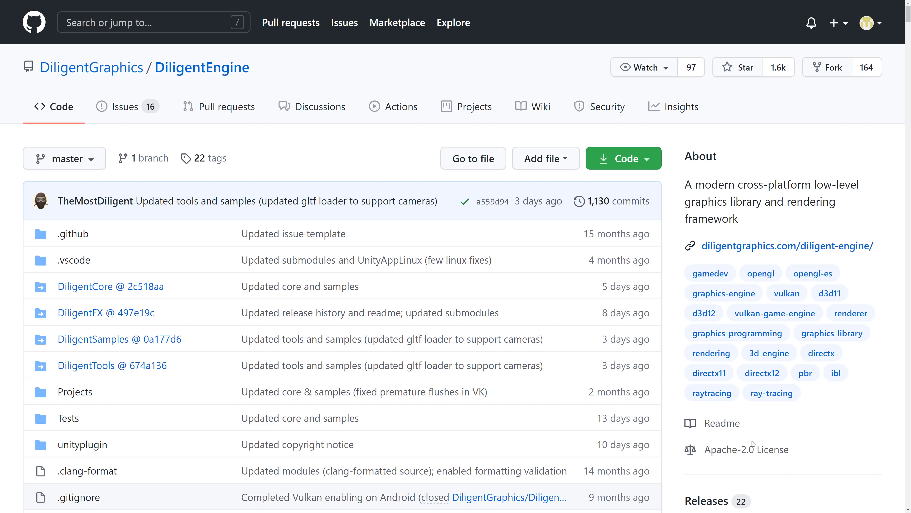
Step: Scroll the DiligentEngine README past Features to the High-level Rendering components and the platforms table
scroll(down, 3)
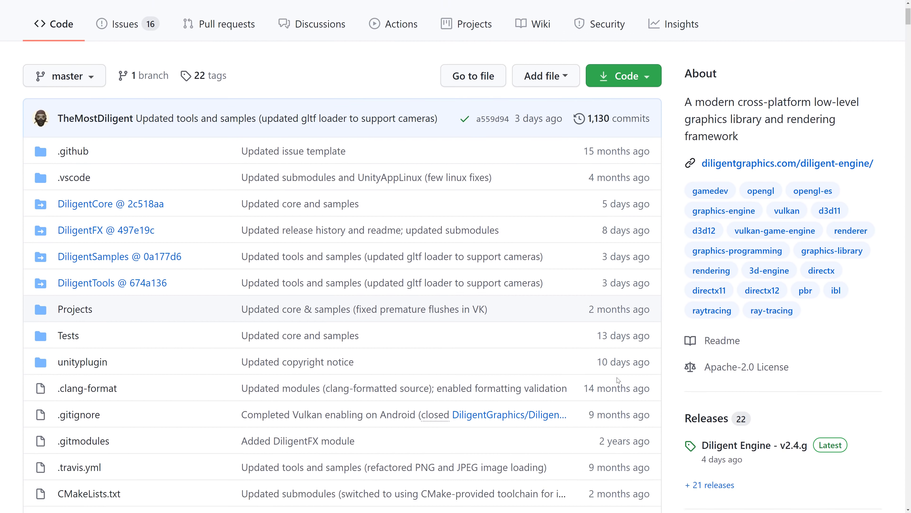
scroll(down, 3)
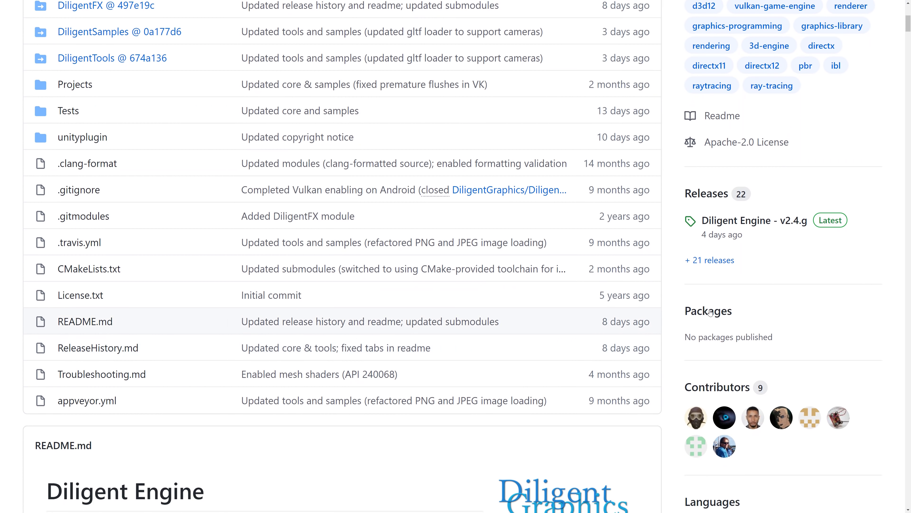
scroll(down, 3)
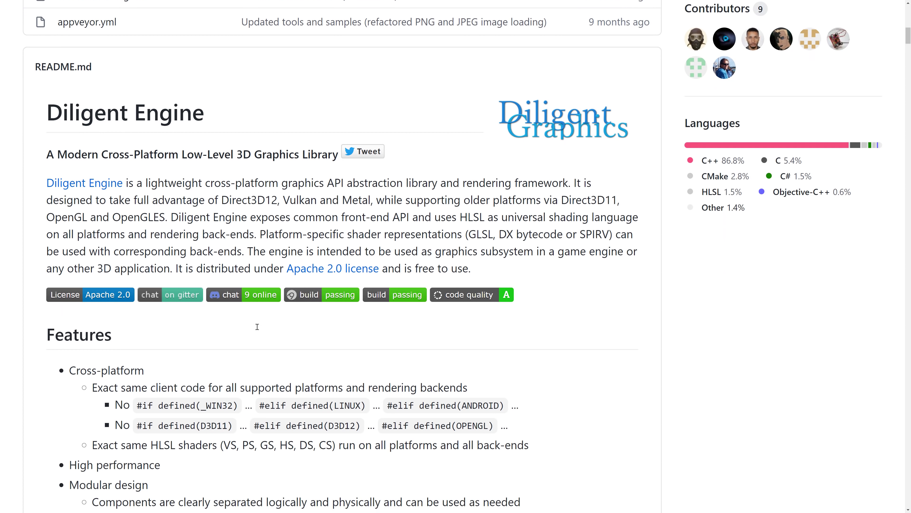
scroll(down, 3)
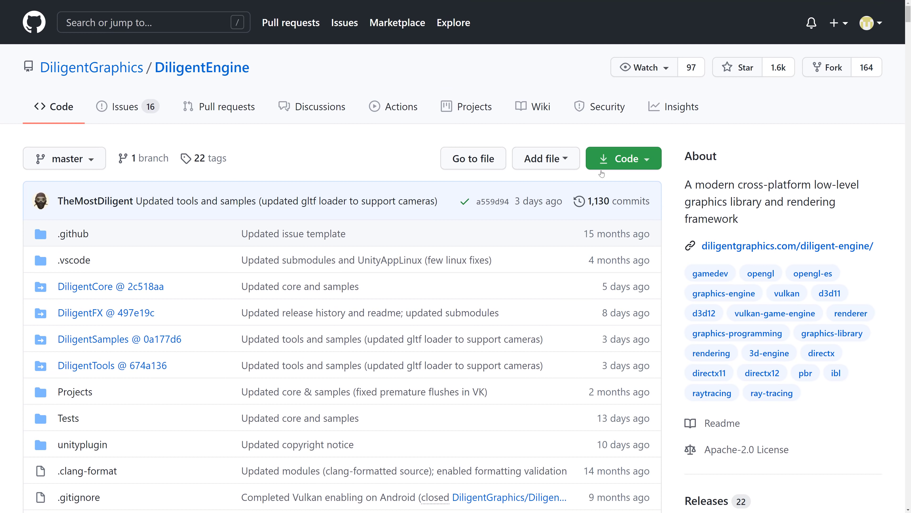
scroll(down, 3)
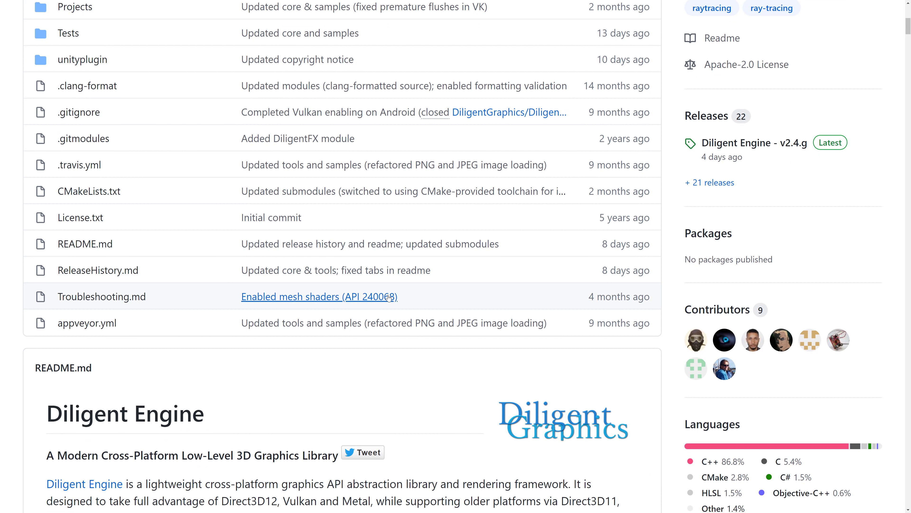
scroll(down, 3)
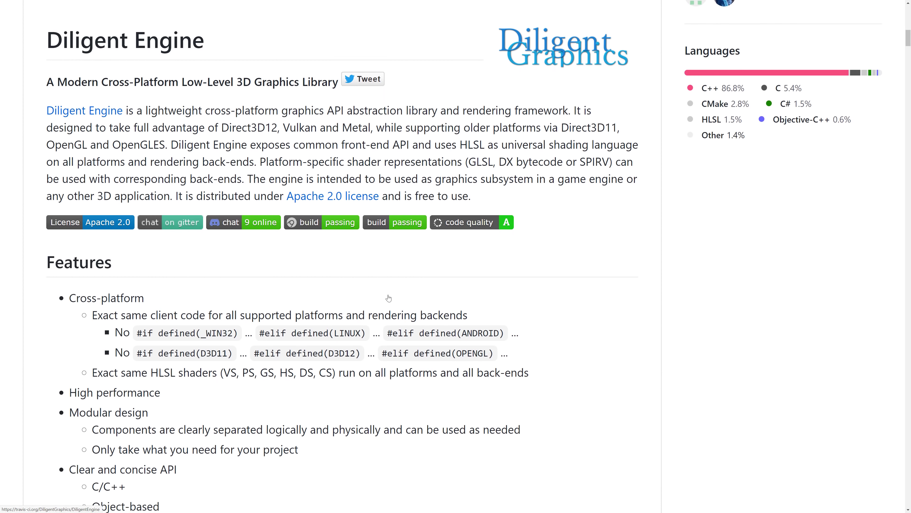
scroll(down, 3)
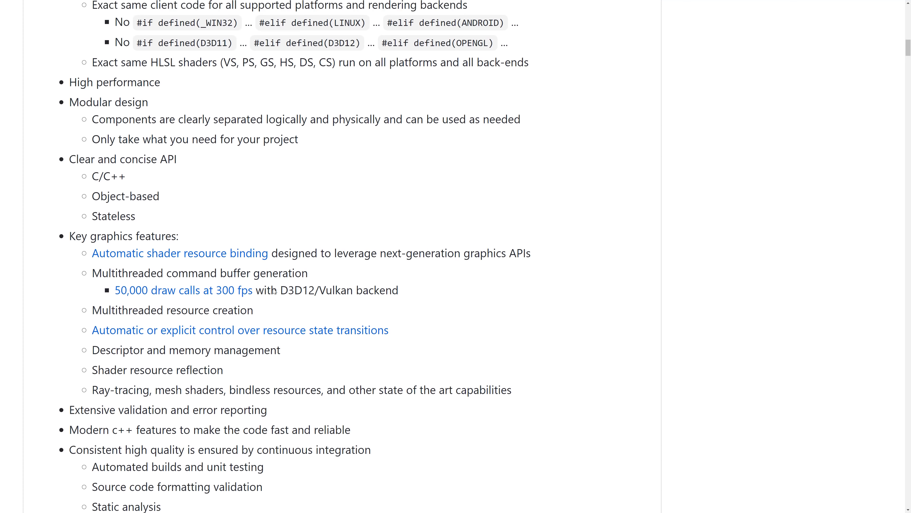
scroll(up, 3)
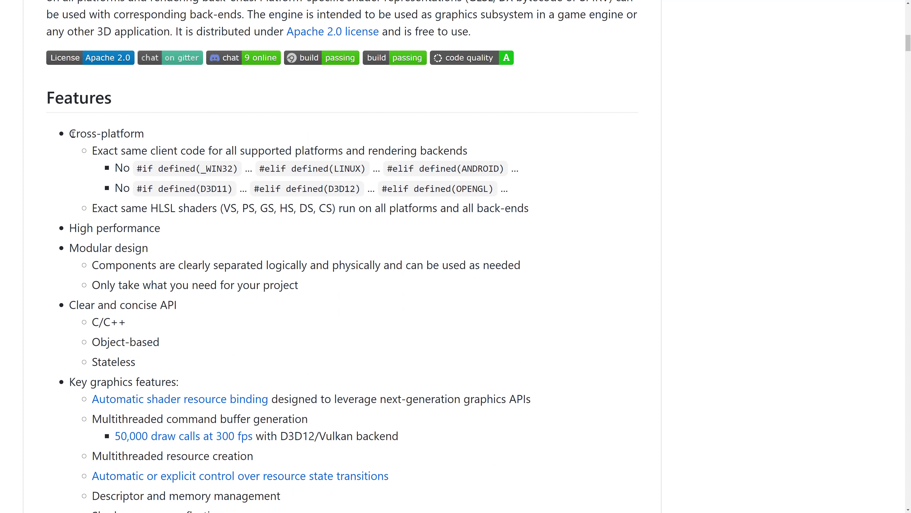
mouse_move(231, 231)
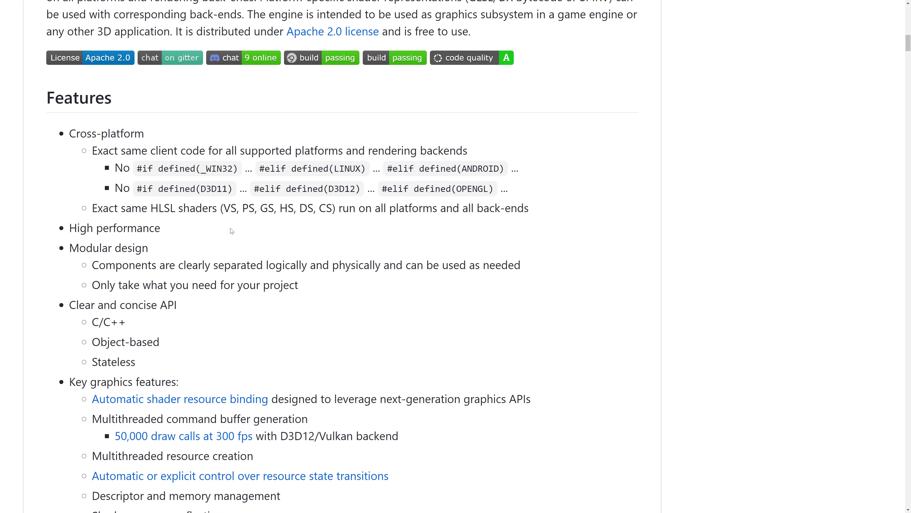
scroll(down, 3)
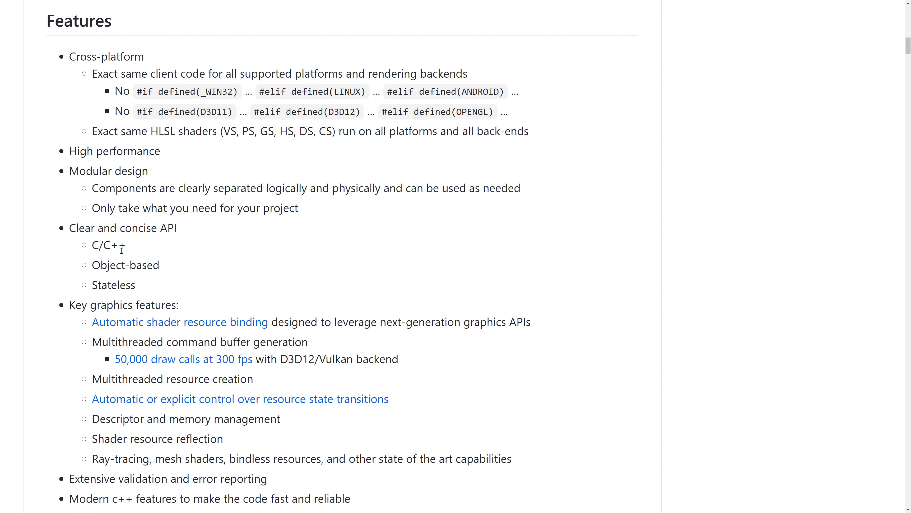
mouse_move(181, 284)
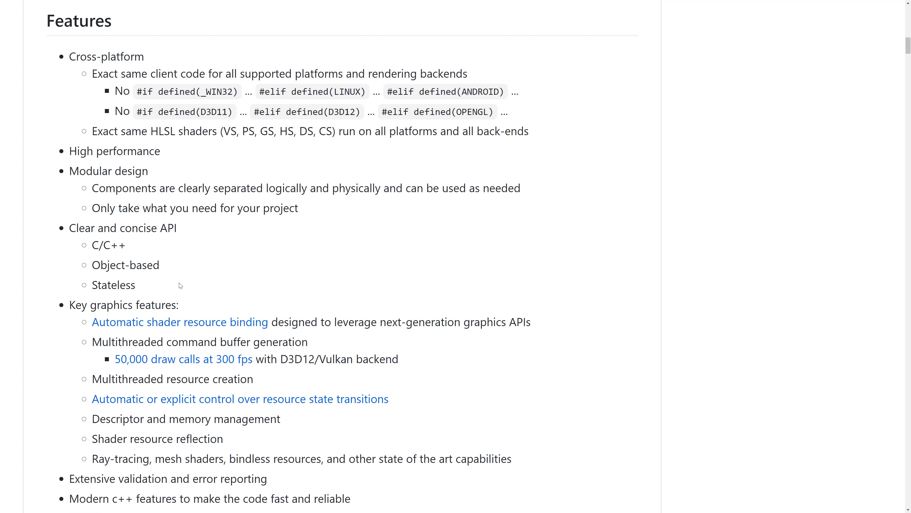
scroll(down, 3)
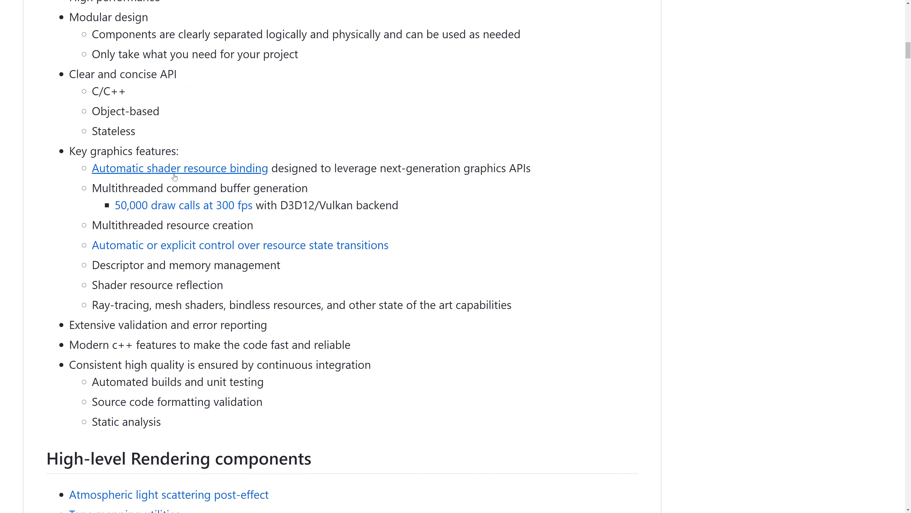
double_click(132, 304)
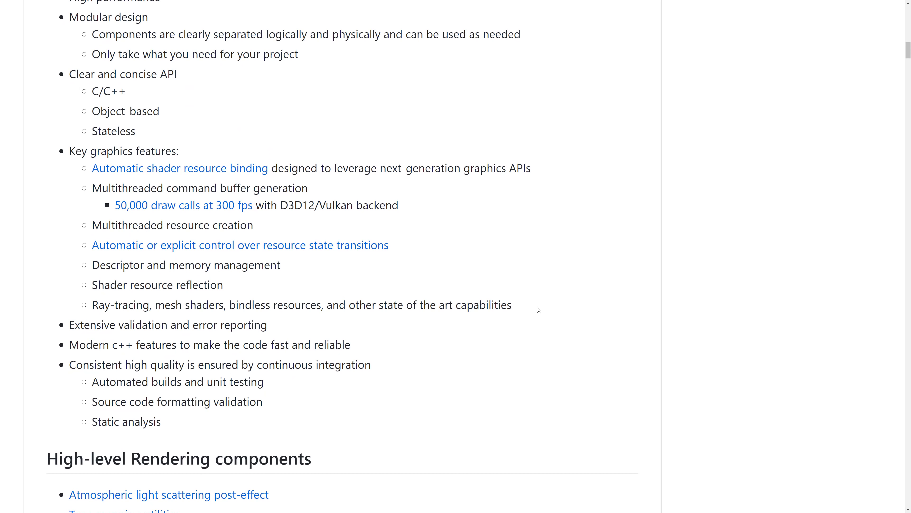
scroll(down, 3)
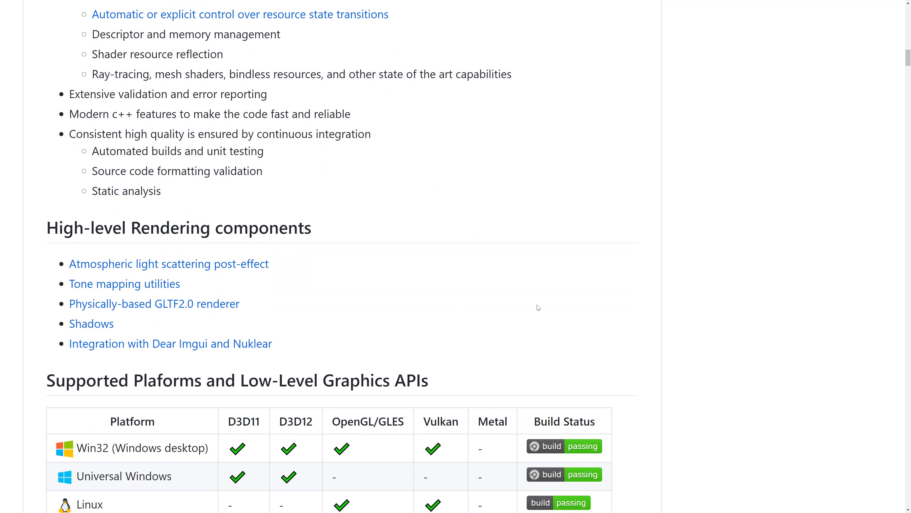
Step: Bring the Supported Platforms table with its Vulkan portability and Metal licensing footnotes into view
scroll(down, 3)
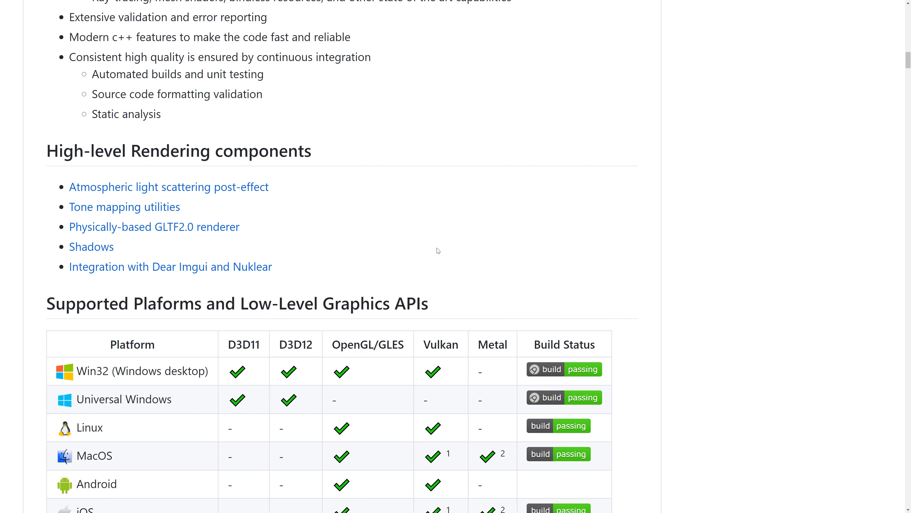
mouse_move(132, 186)
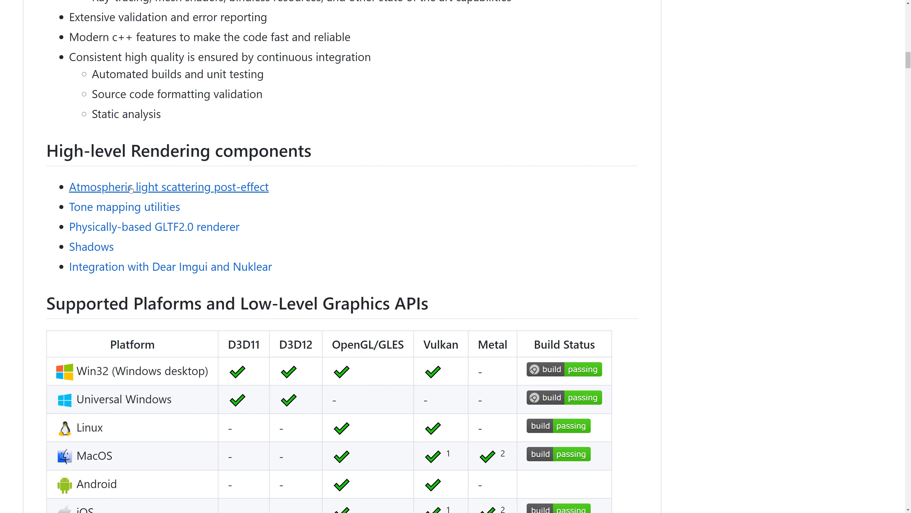
mouse_move(131, 186)
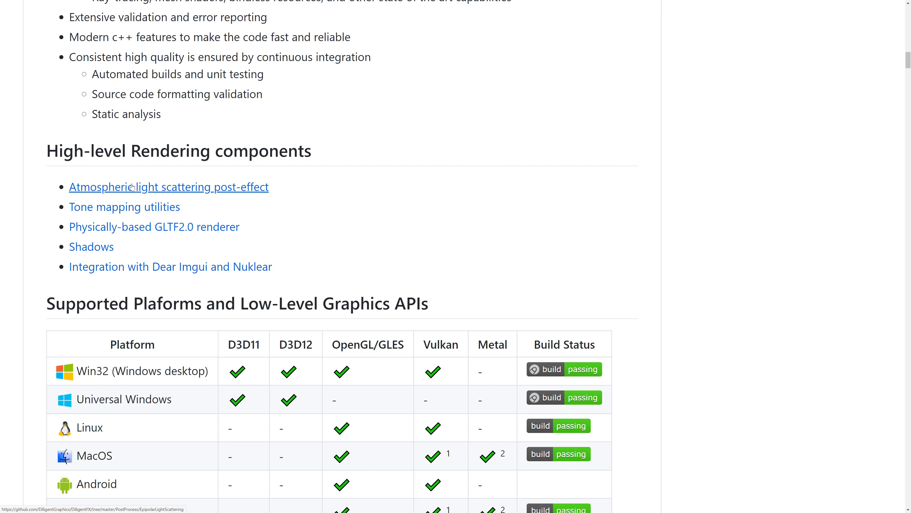
mouse_move(124, 207)
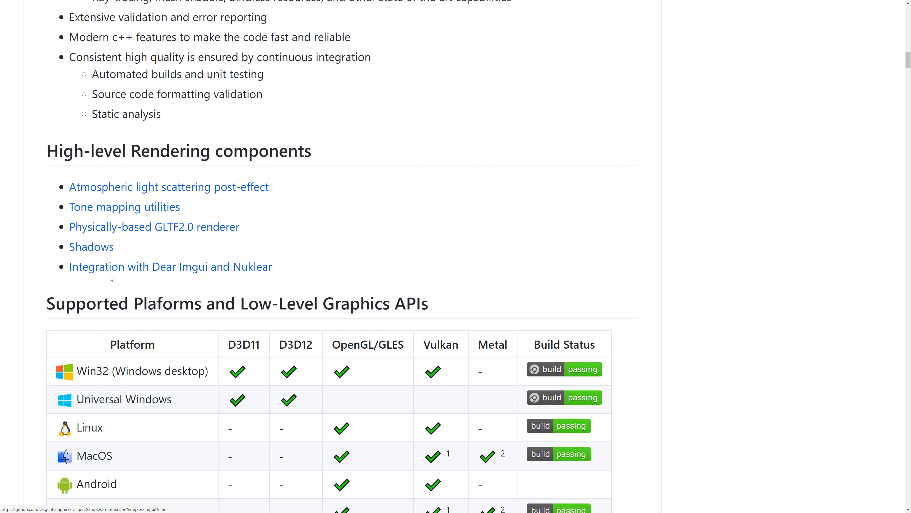
mouse_move(232, 268)
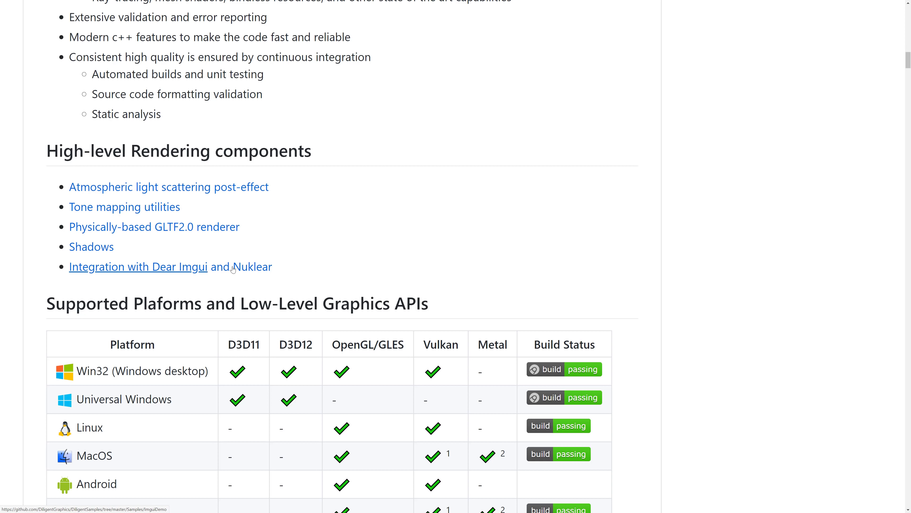
mouse_move(190, 270)
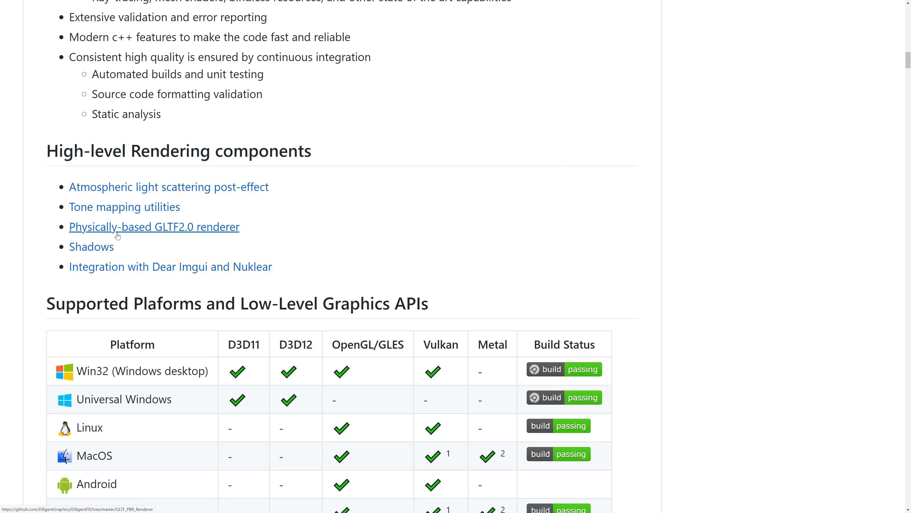
mouse_move(445, 241)
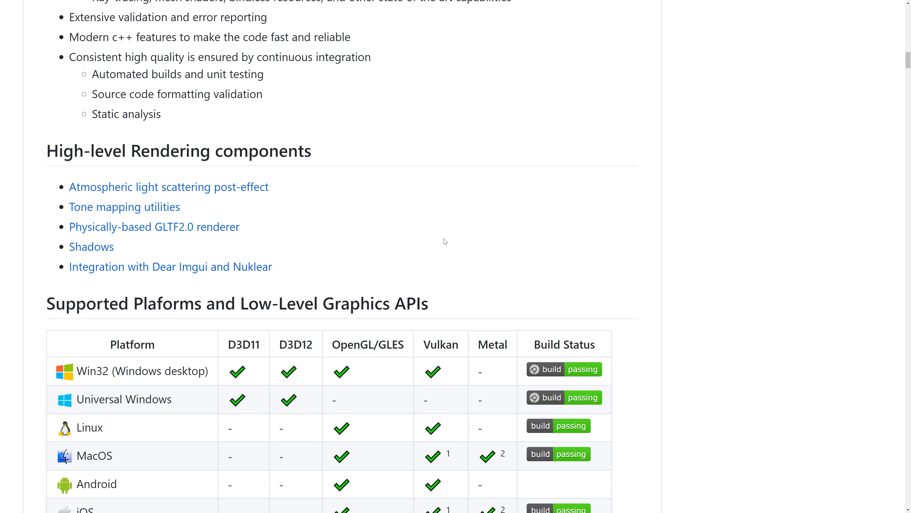
scroll(down, 3)
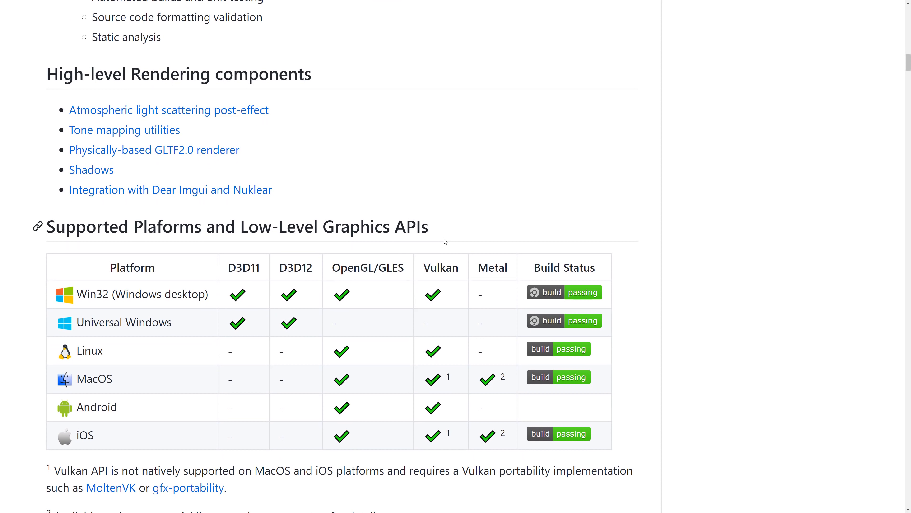
scroll(down, 3)
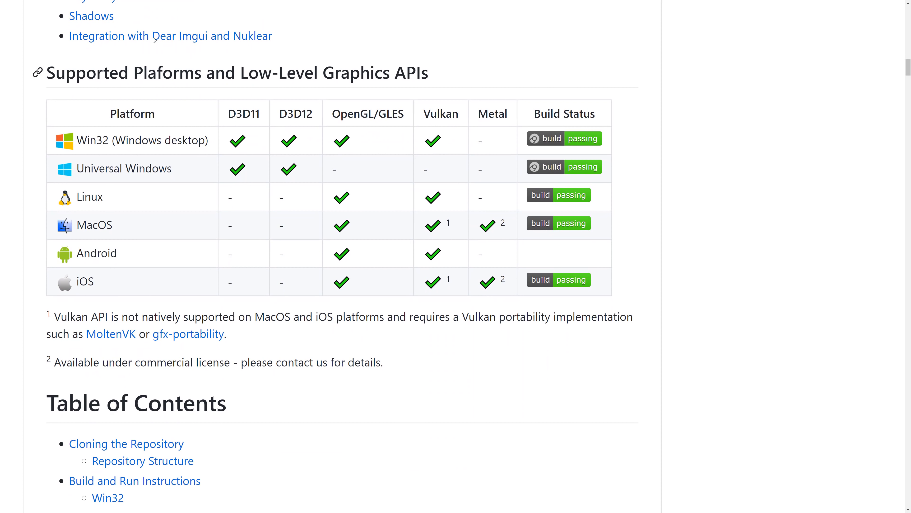
mouse_move(672, 385)
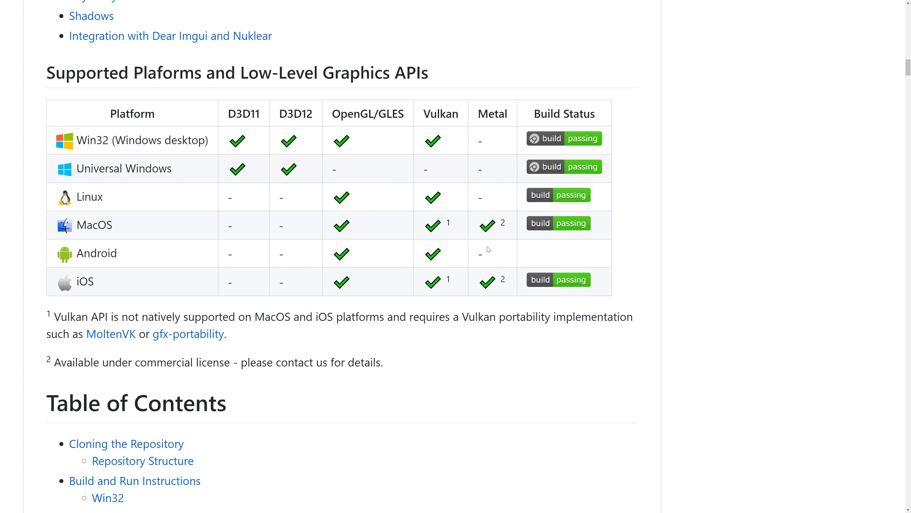
mouse_move(332, 230)
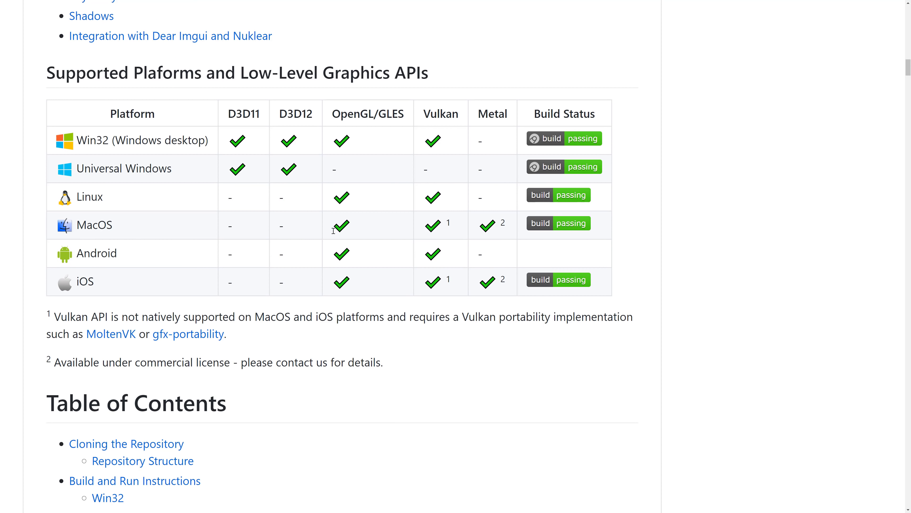
mouse_move(356, 220)
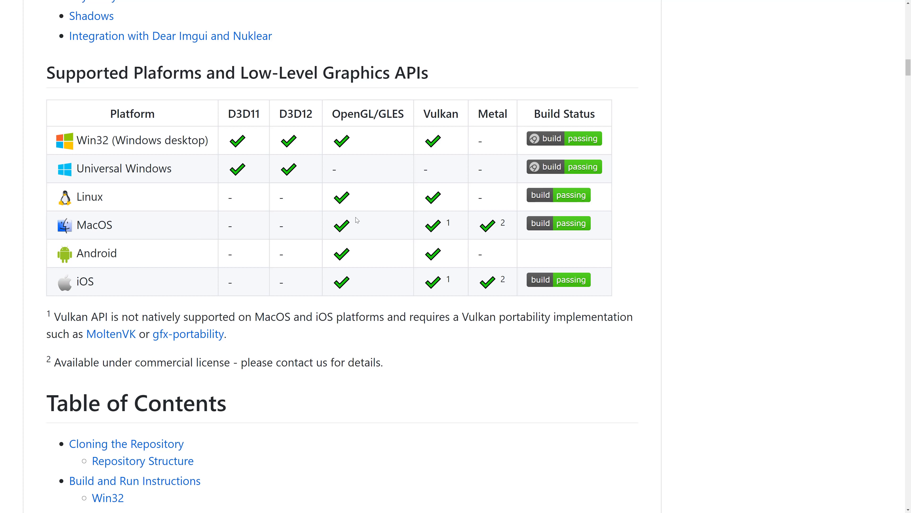
mouse_move(450, 223)
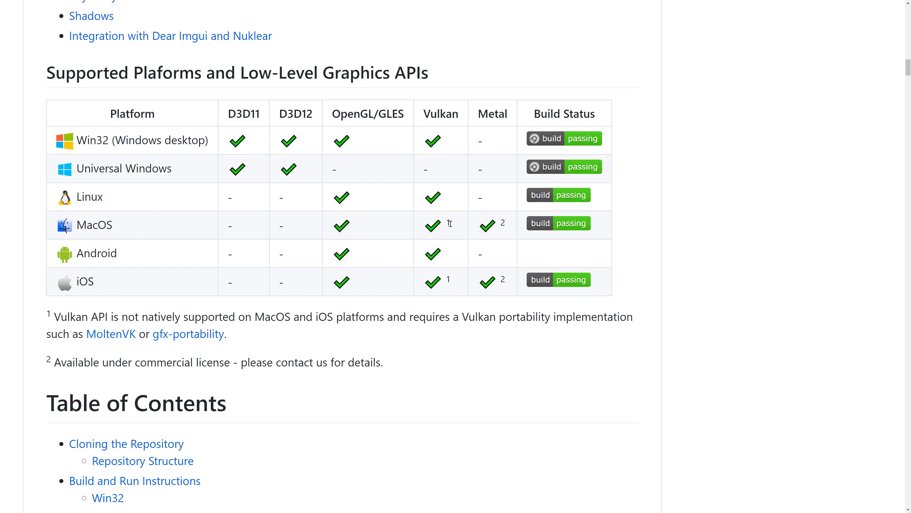
mouse_move(111, 334)
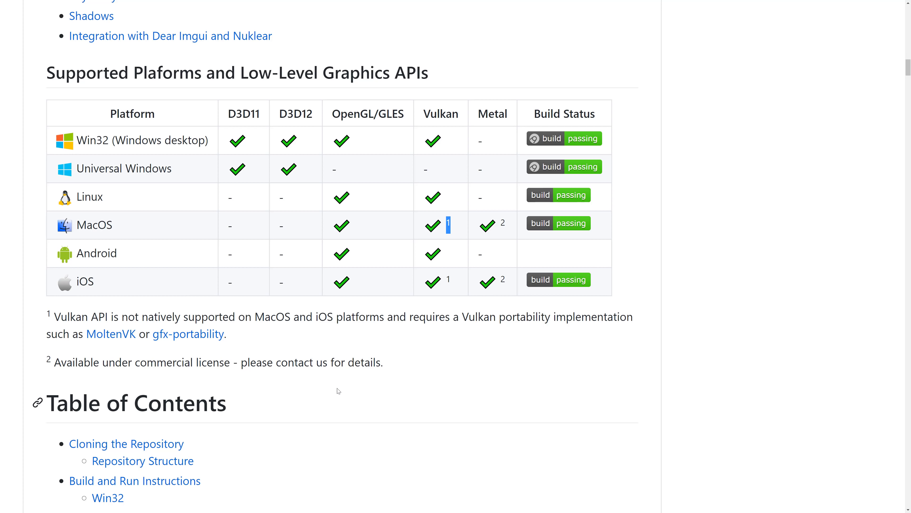
mouse_move(423, 415)
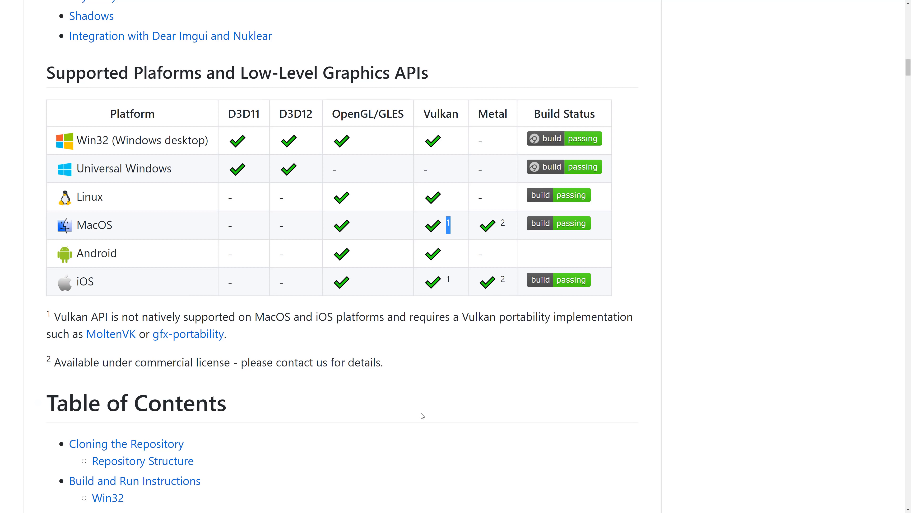
Step: Scroll the README past the Table of Contents to Cloning the Repository and Repository Structure
scroll(down, 3)
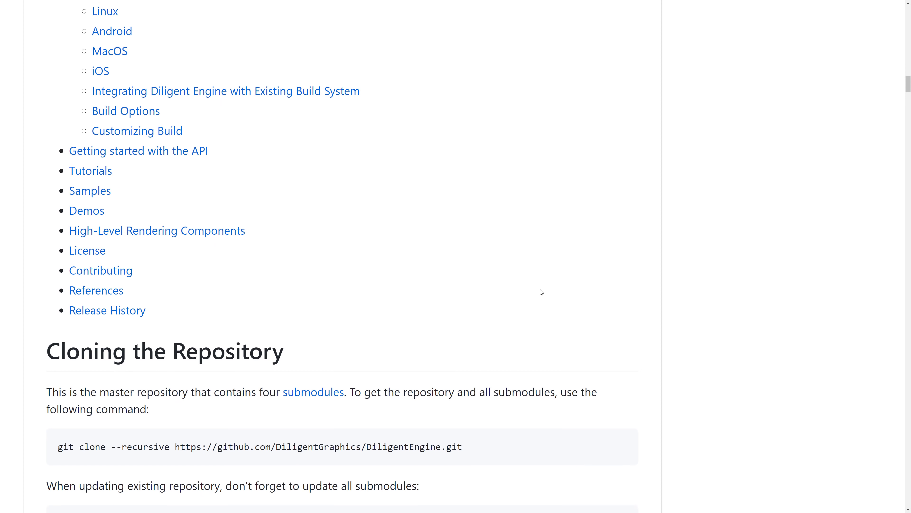
scroll(down, 3)
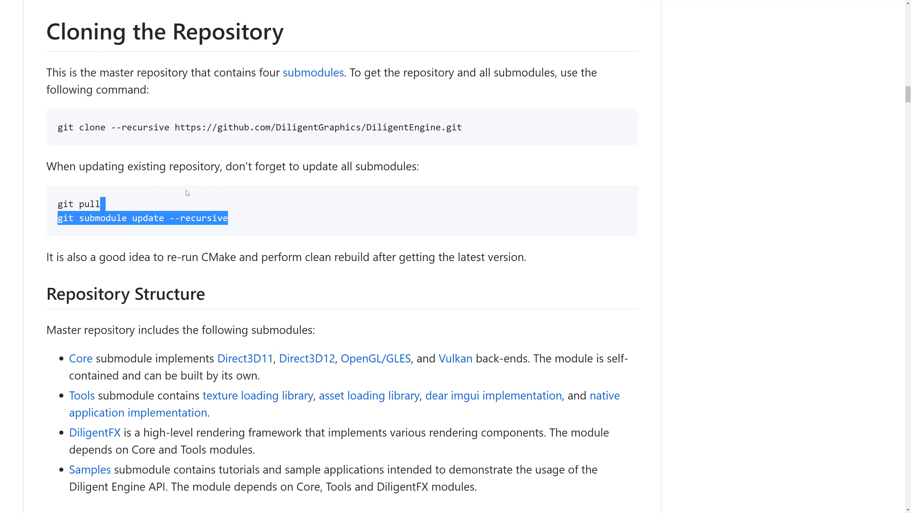
scroll(down, 3)
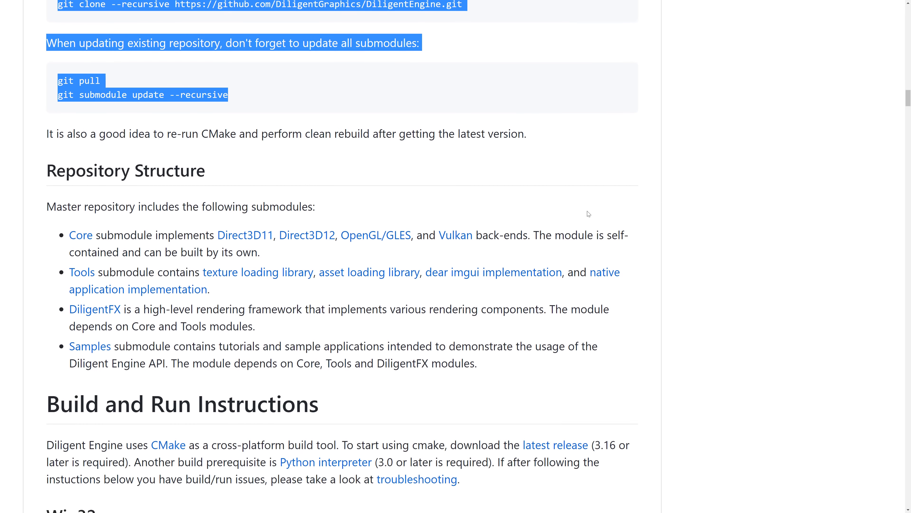
scroll(down, 3)
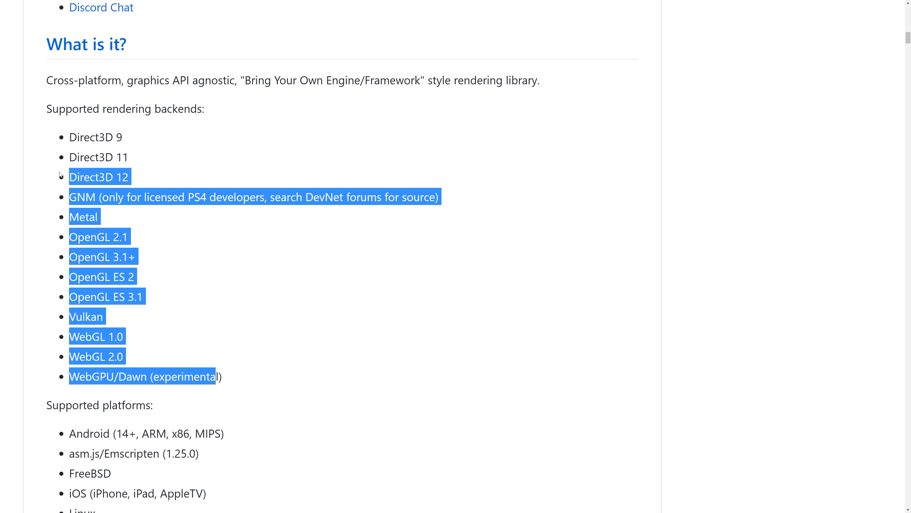
Step: Clear the selection and pick out the OpenGL 2.1 entry in the bgfx backends list
click(303, 214)
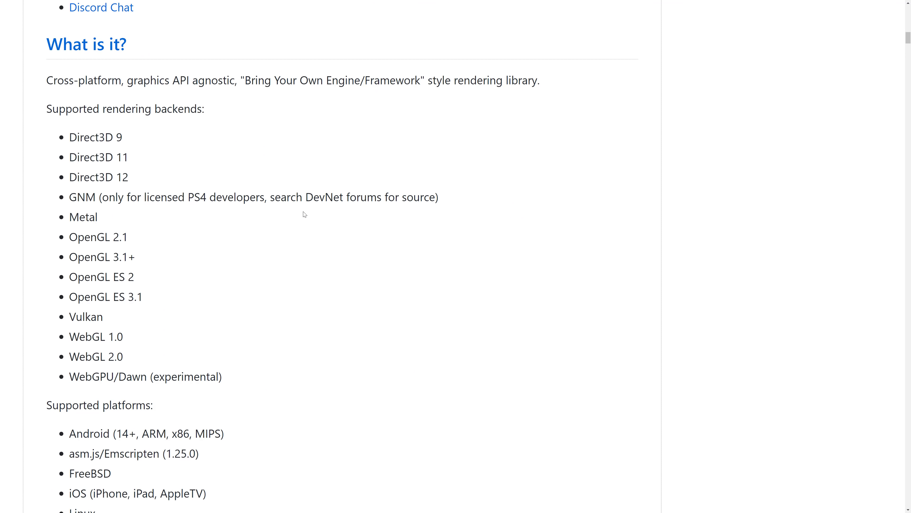
double_click(98, 237)
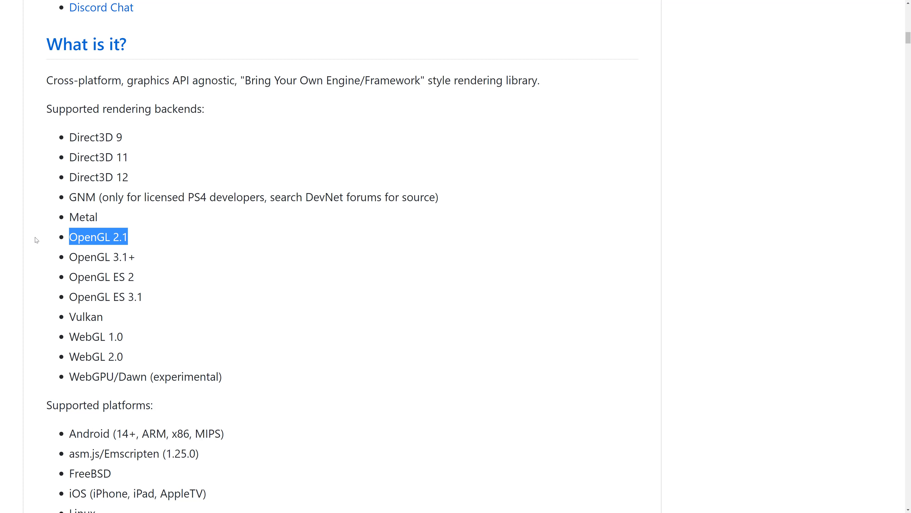
mouse_move(277, 256)
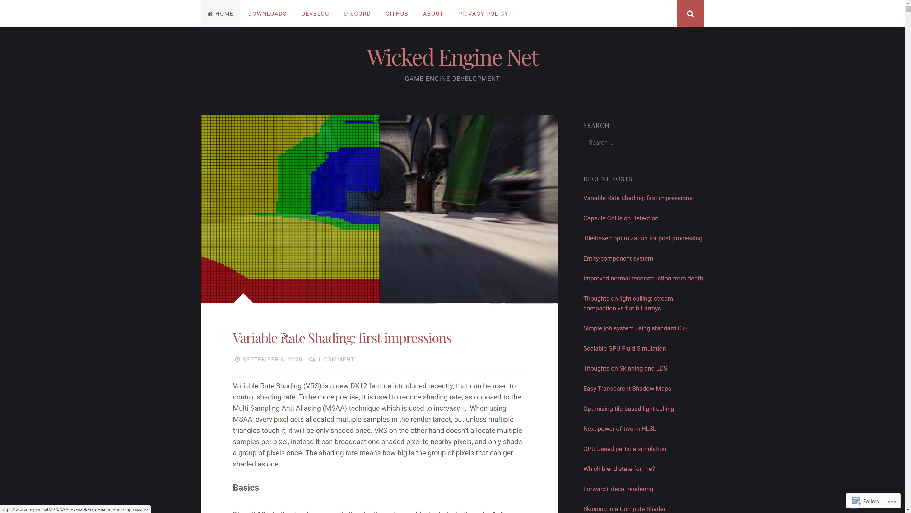
Step: Scroll the Variable Rate Shading post down to its Tier2 shading rate explanation
scroll(down, 3)
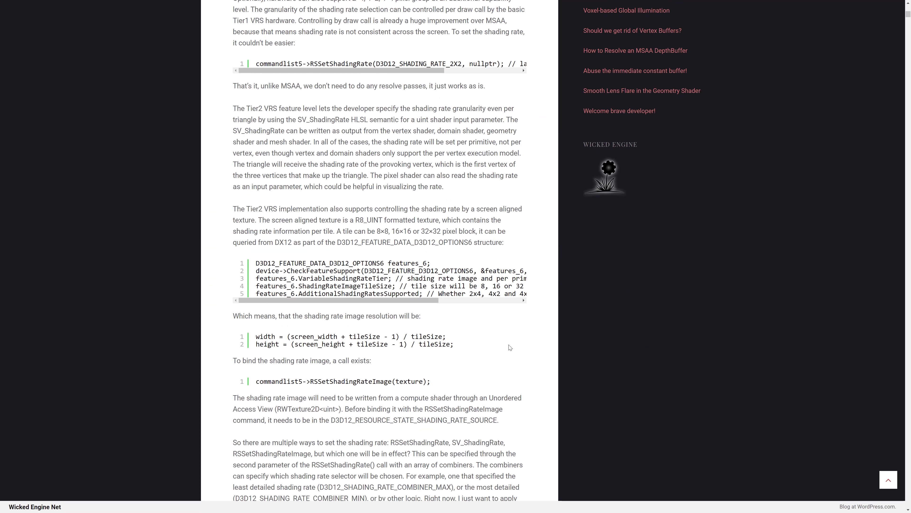